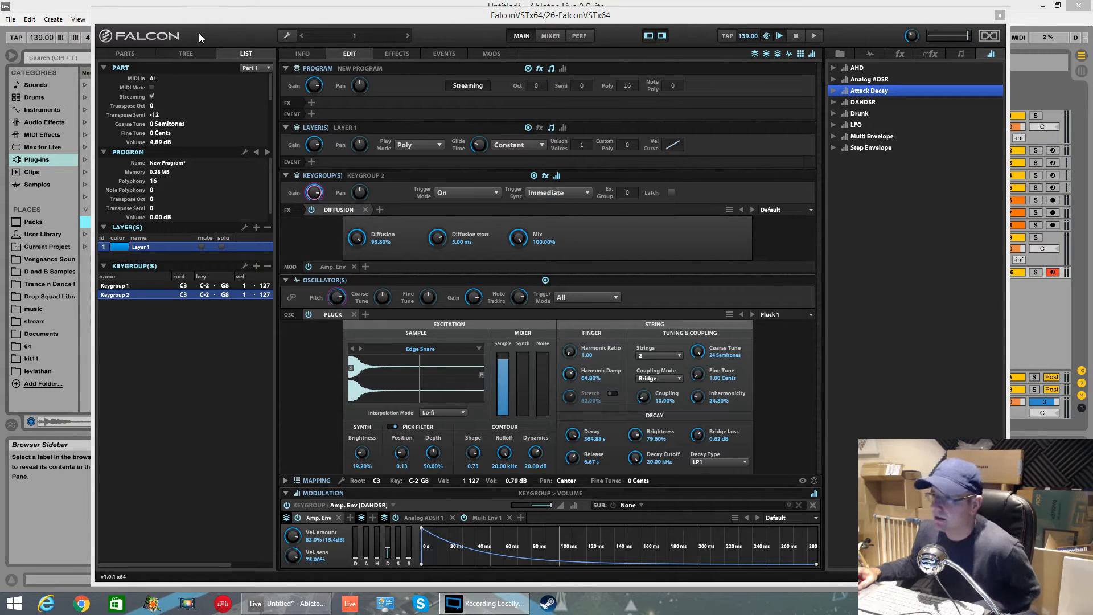
pyautogui.moveTo(147, 151)
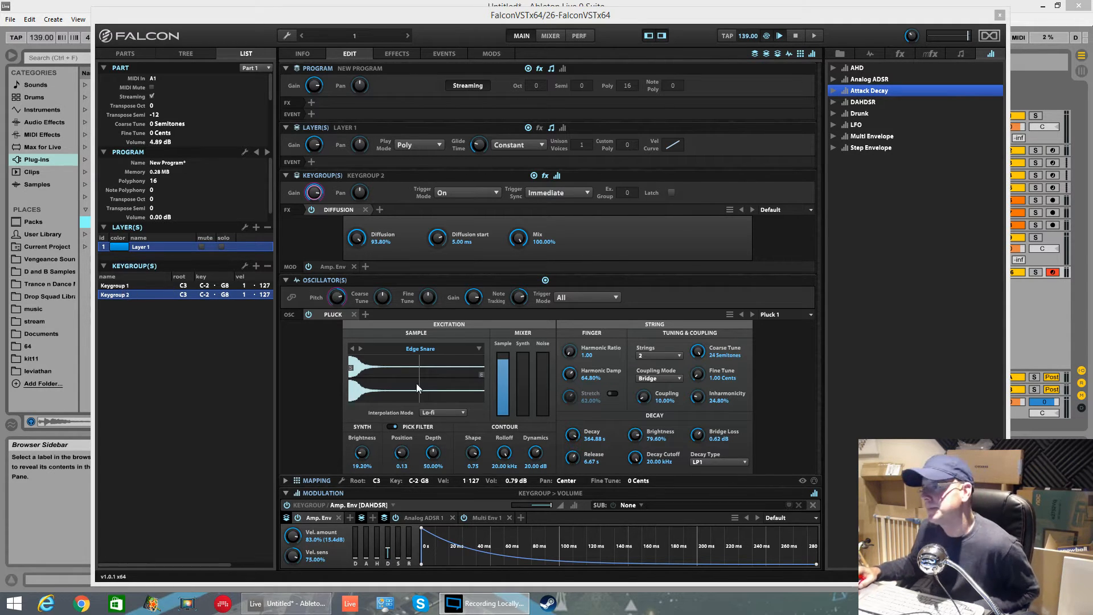
# Show the Parts overview of New Program and collapse then re-expand the keygroup section.
pyautogui.click(125, 53)
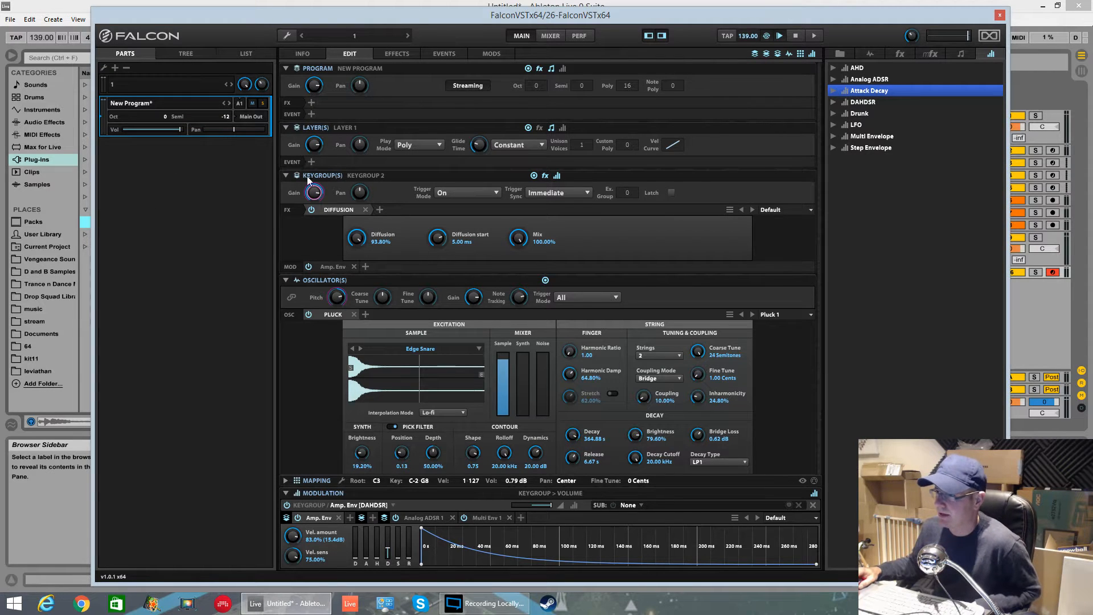
pyautogui.moveTo(525, 178)
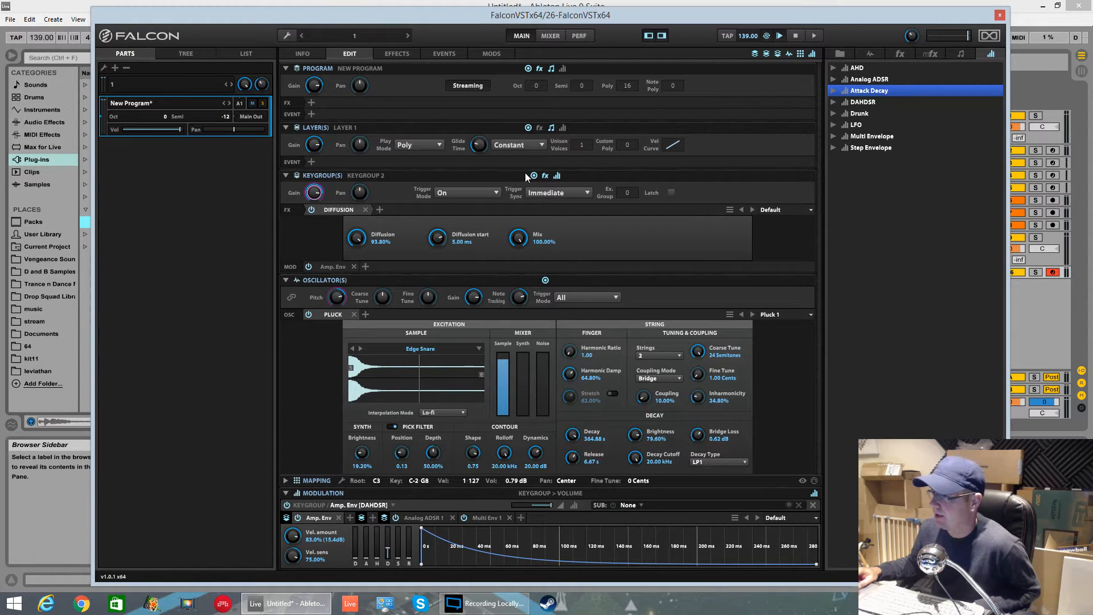
pyautogui.click(284, 175)
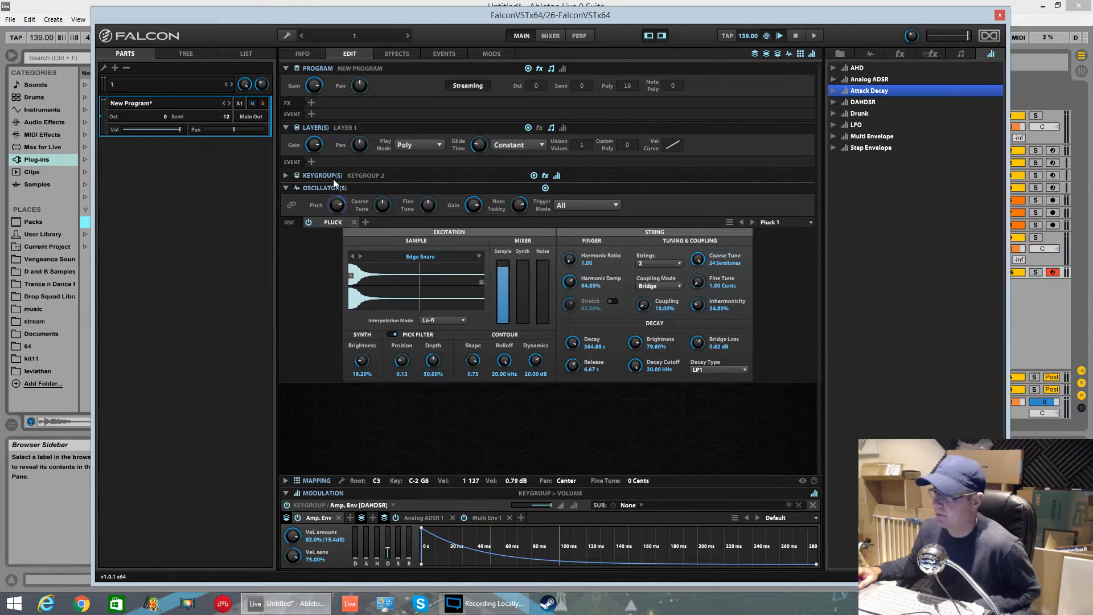
pyautogui.click(285, 176)
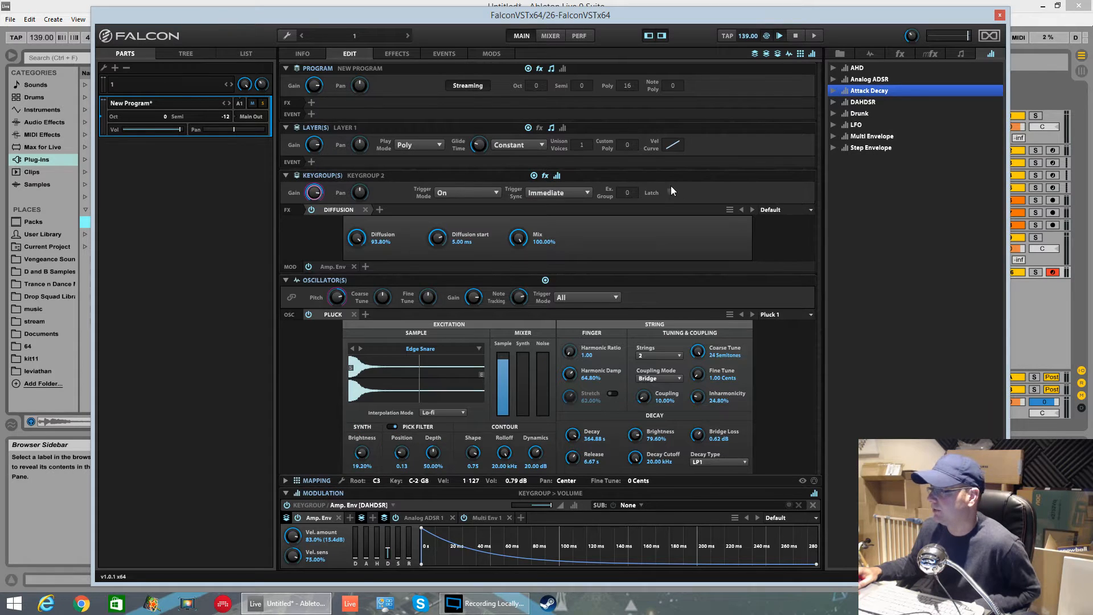
pyautogui.moveTo(455, 190)
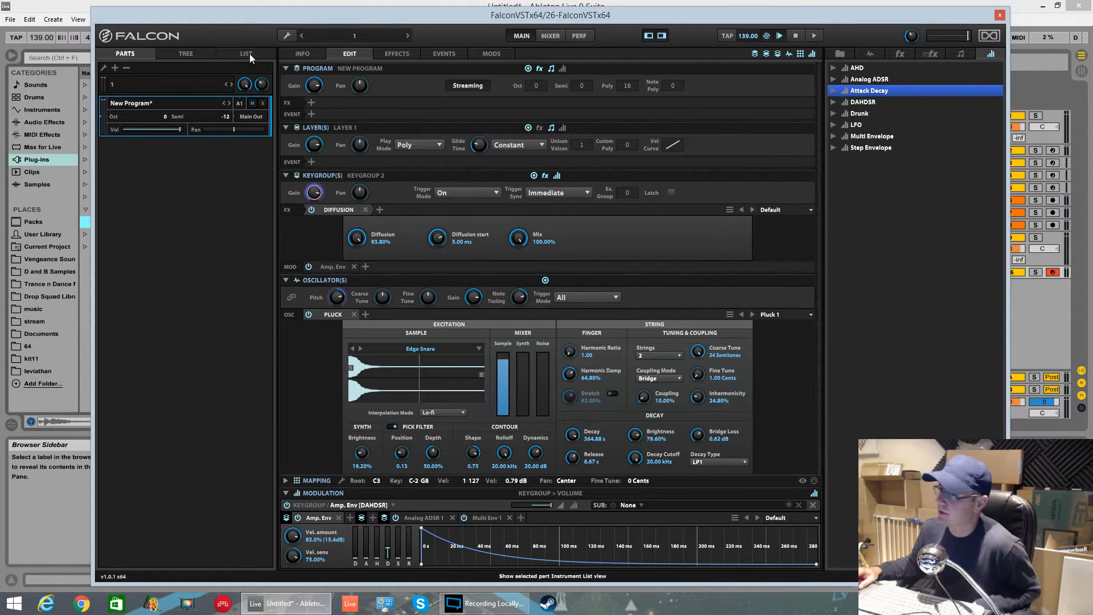
# In the List view, alternate between Keygroup 1 and Keygroup 2, ending on Keygroup 1's analog oscillators.
pyautogui.click(246, 54)
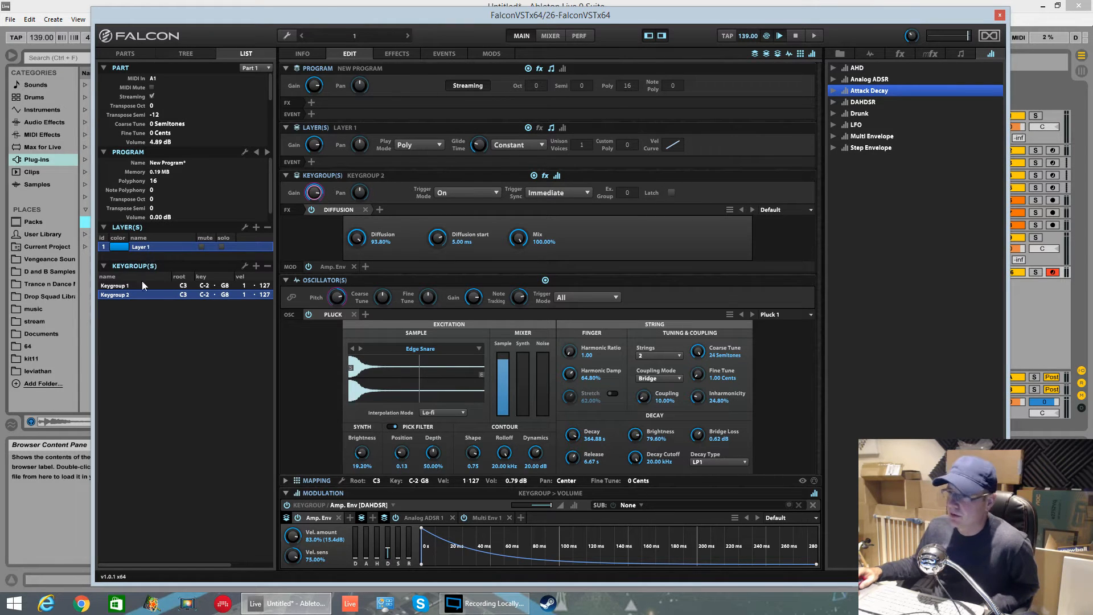
pyautogui.moveTo(128, 286)
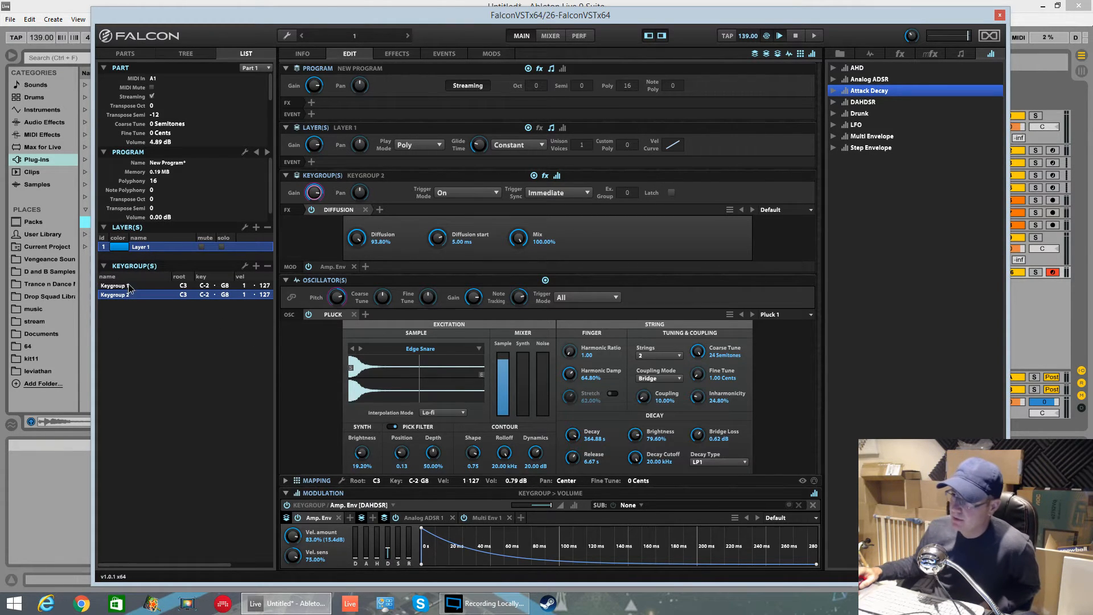
pyautogui.click(115, 285)
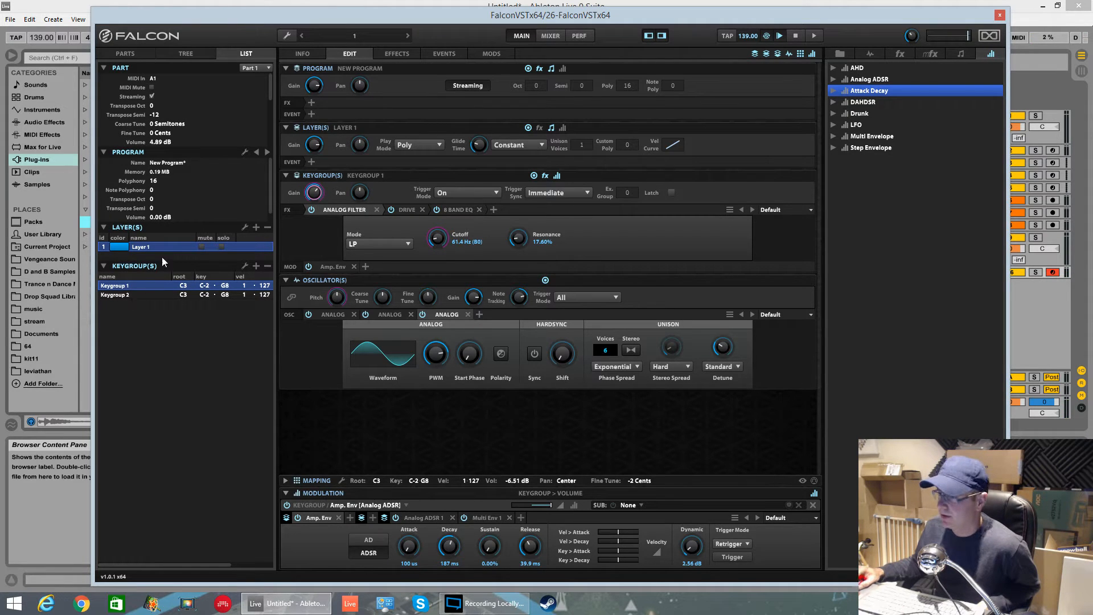
pyautogui.click(115, 294)
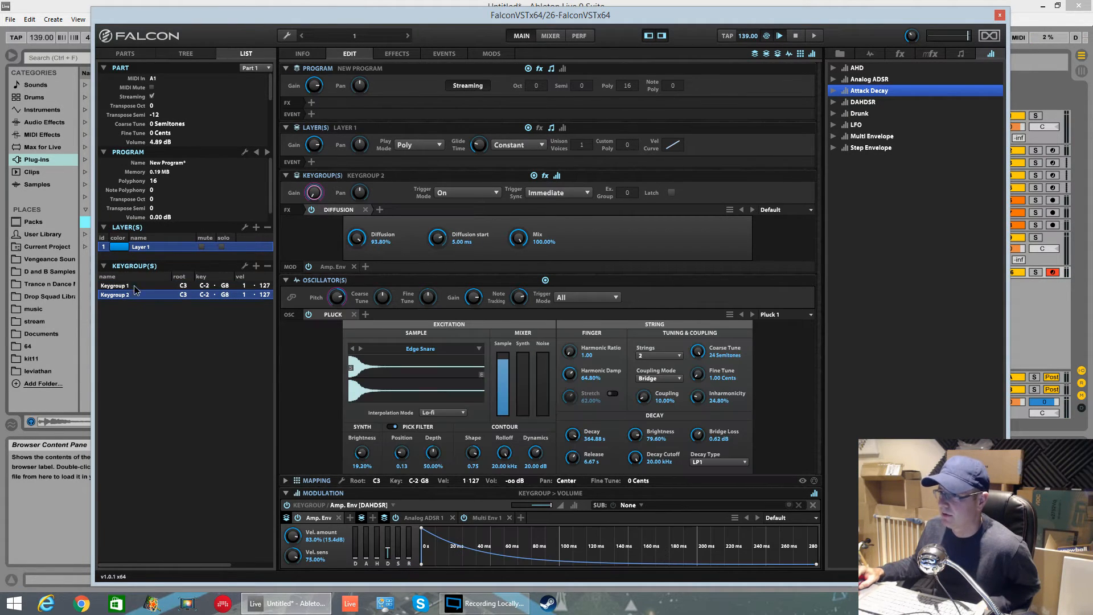
pyautogui.click(115, 284)
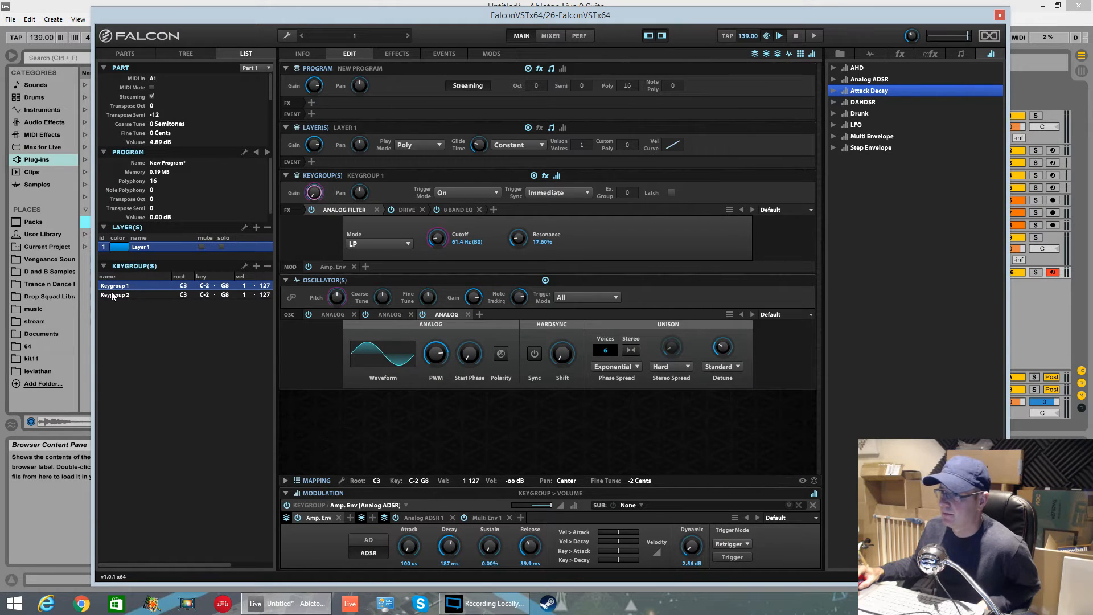
pyautogui.click(116, 293)
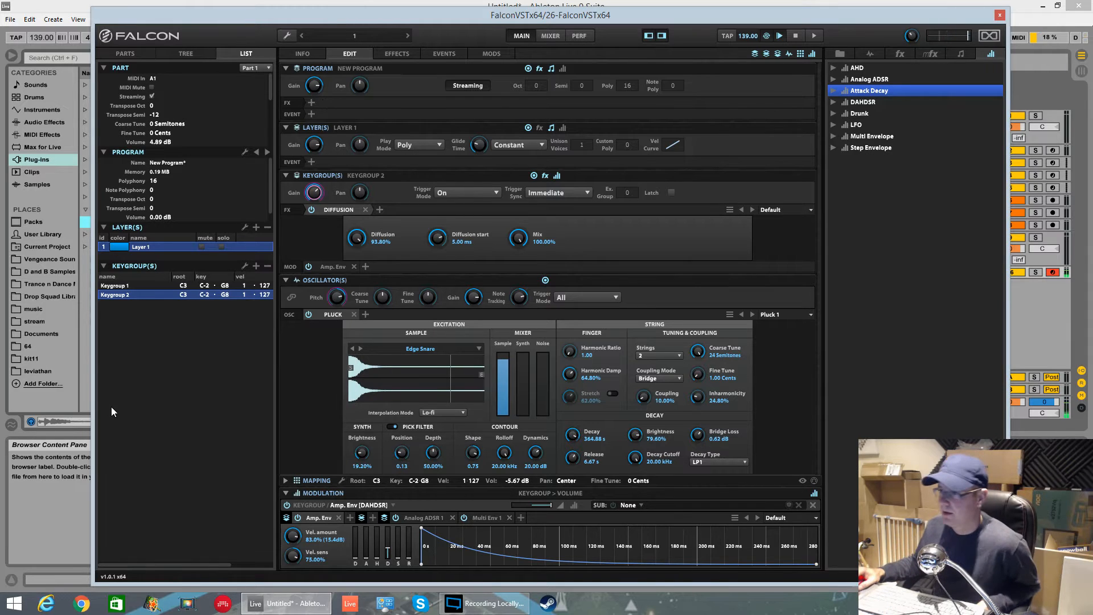
pyautogui.click(115, 285)
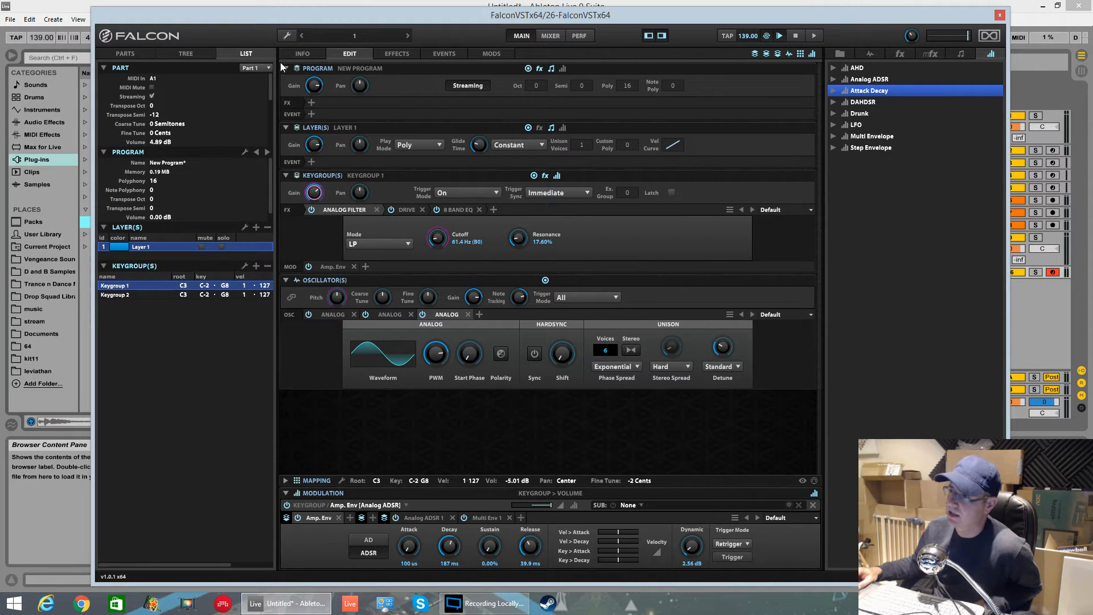
# In the Tree view, expand Layer 1 to reveal its two keygroups under Master.
pyautogui.click(186, 54)
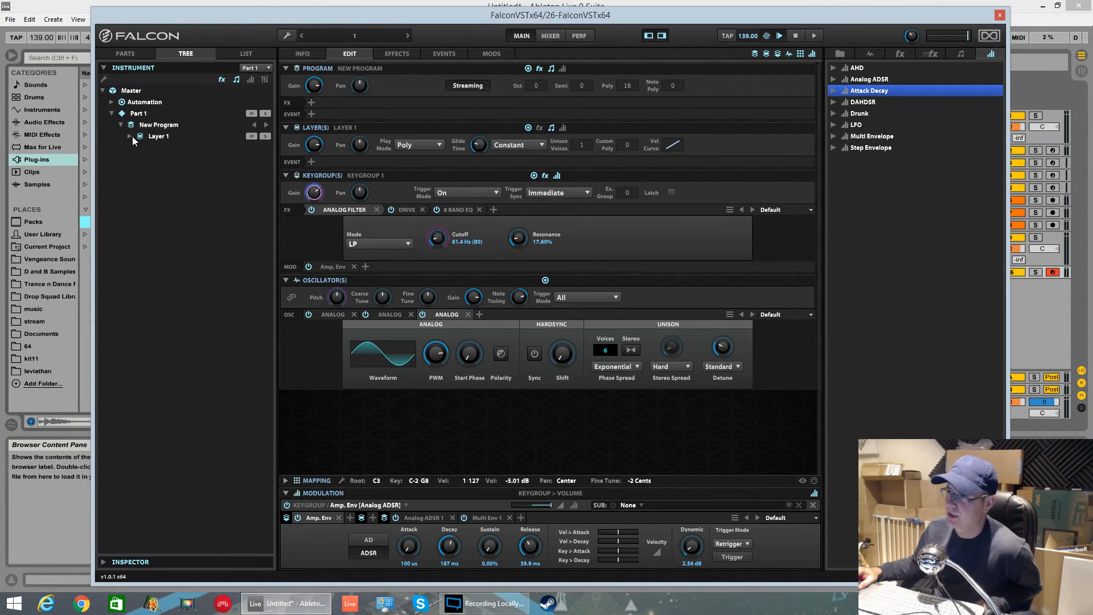
pyautogui.click(173, 158)
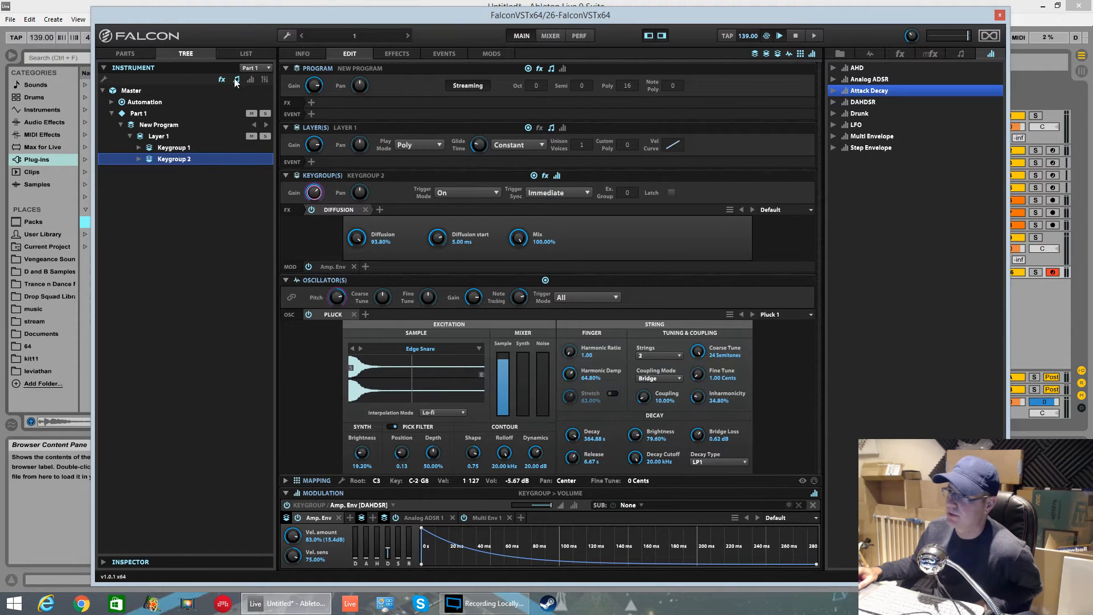
pyautogui.click(245, 54)
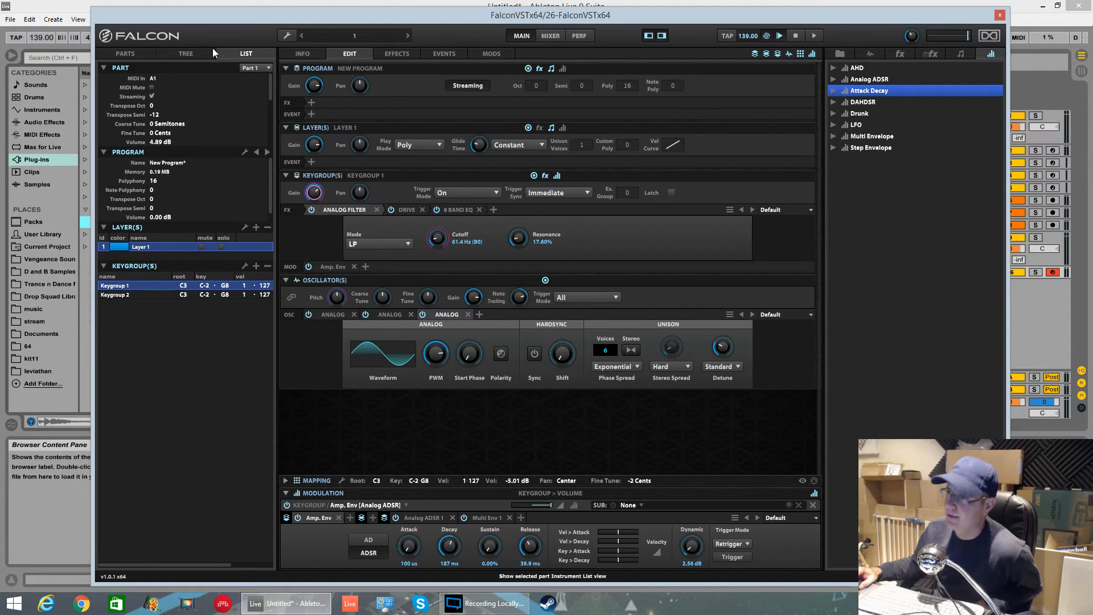
pyautogui.click(186, 53)
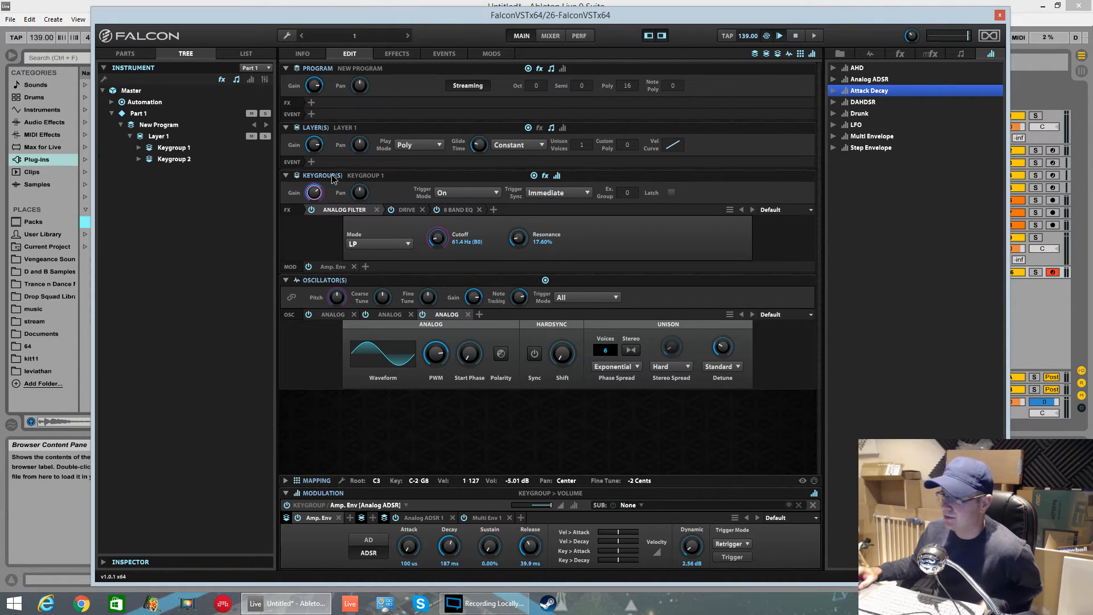
# Collapse the editor's keygroup section, inspect Keygroup 1's contents in the tree, and return to the List.
pyautogui.click(285, 176)
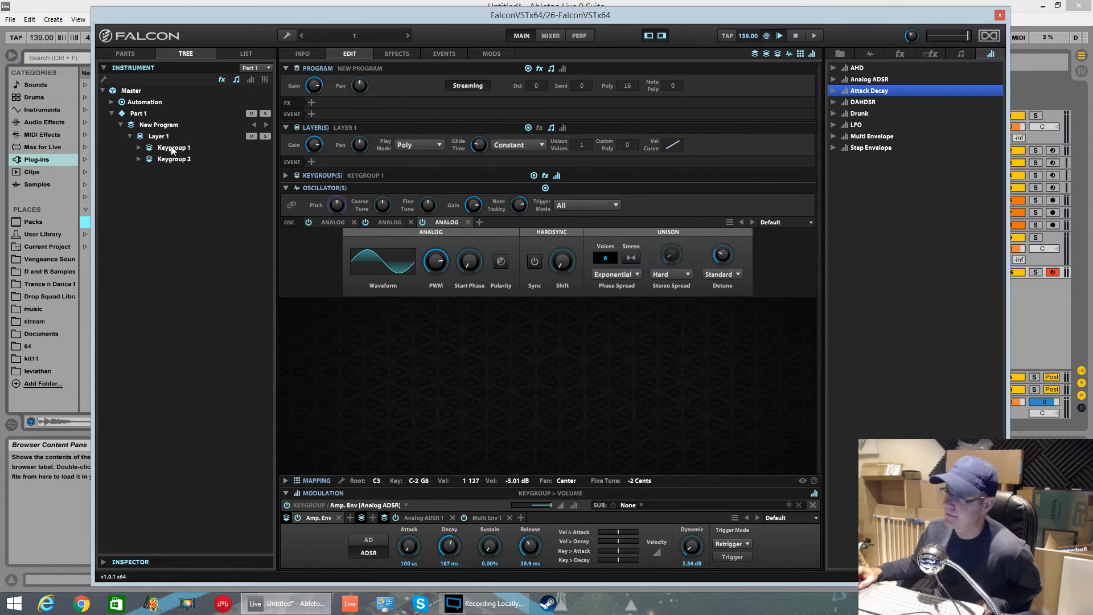
pyautogui.click(173, 147)
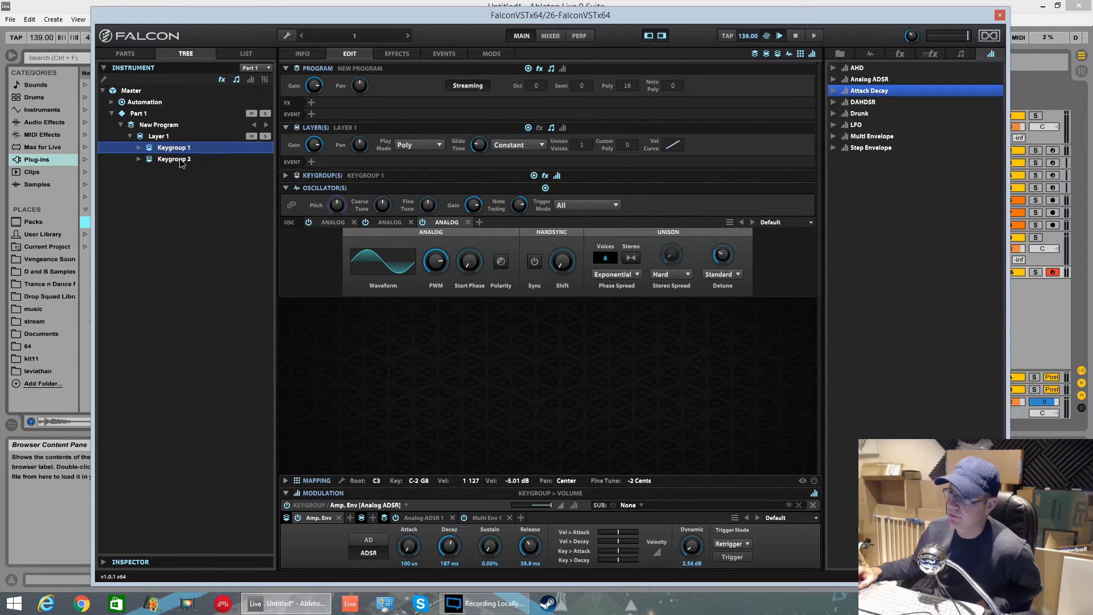
pyautogui.click(138, 147)
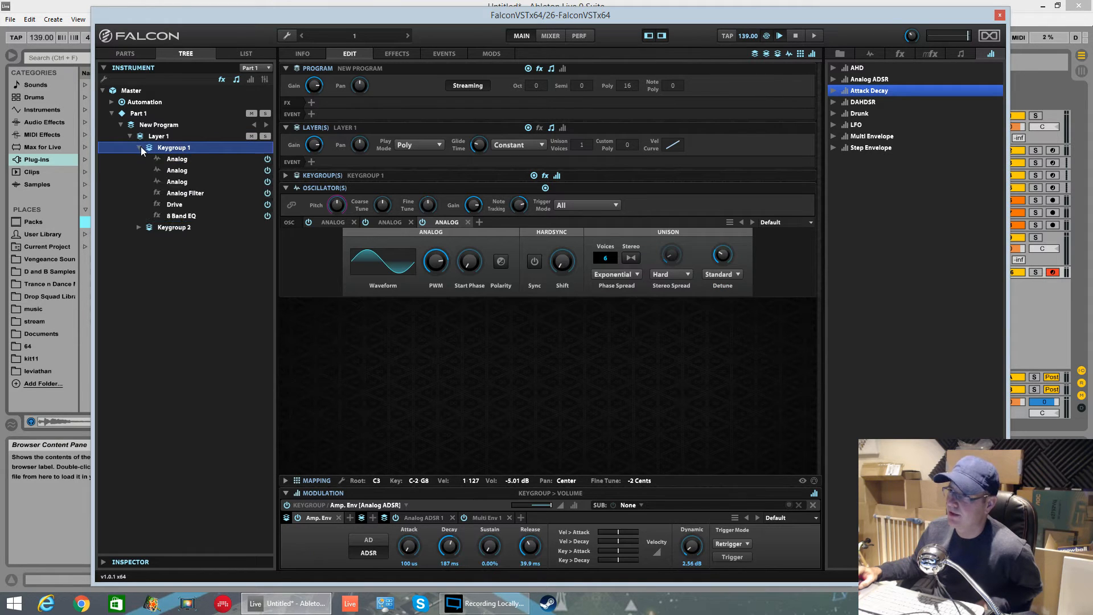
pyautogui.click(138, 146)
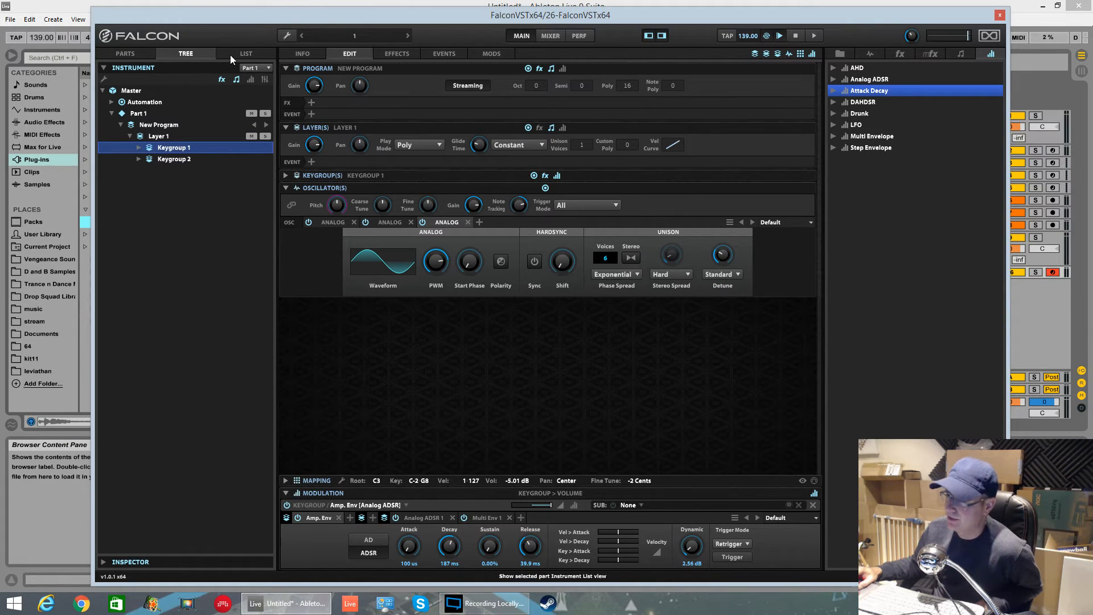
pyautogui.click(246, 54)
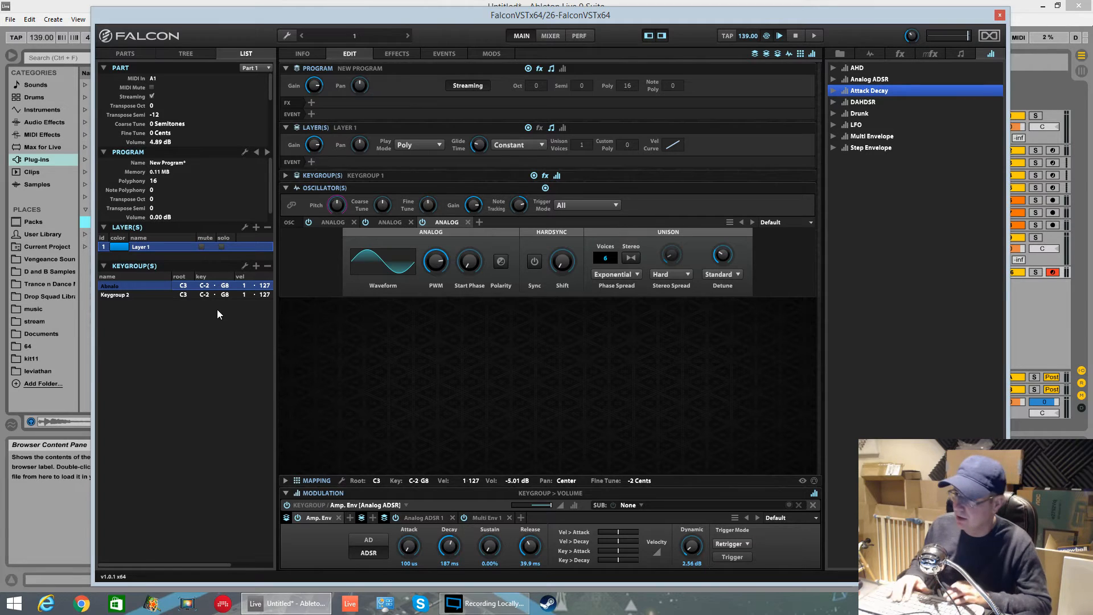
# Rename Keygroup 1 to Analog and Keygroup 2 to Pluck.
pyautogui.doubleClick(109, 286)
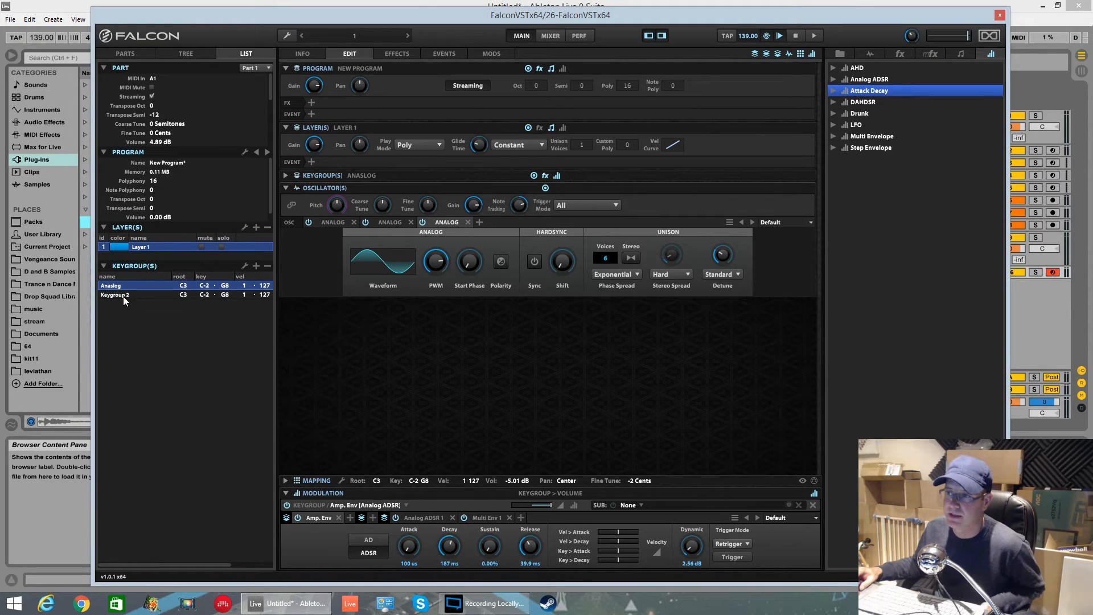
pyautogui.click(115, 294)
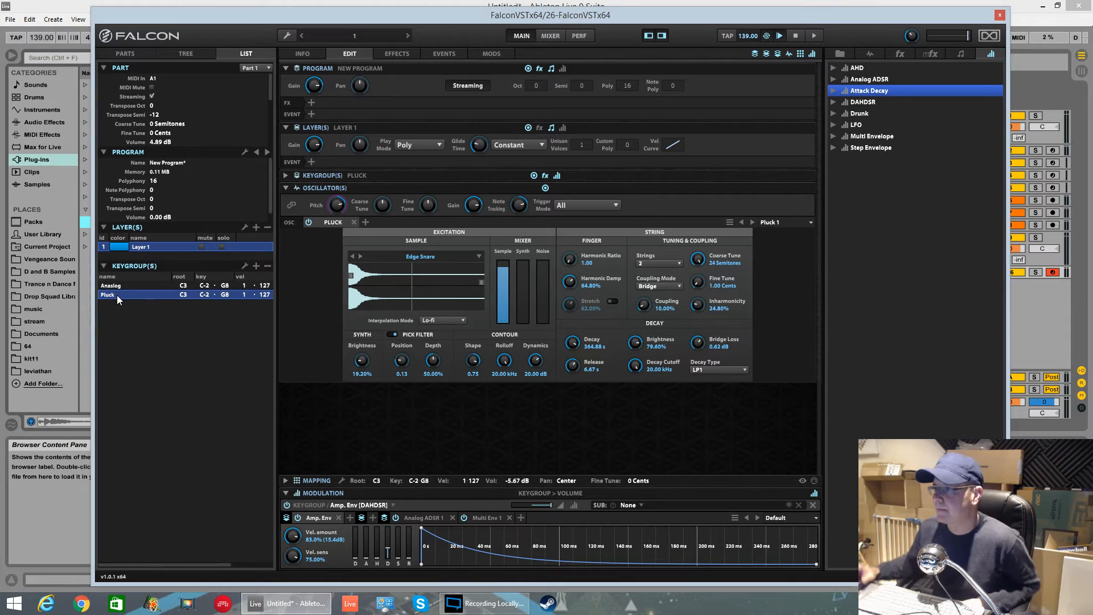
pyautogui.moveTo(207, 305)
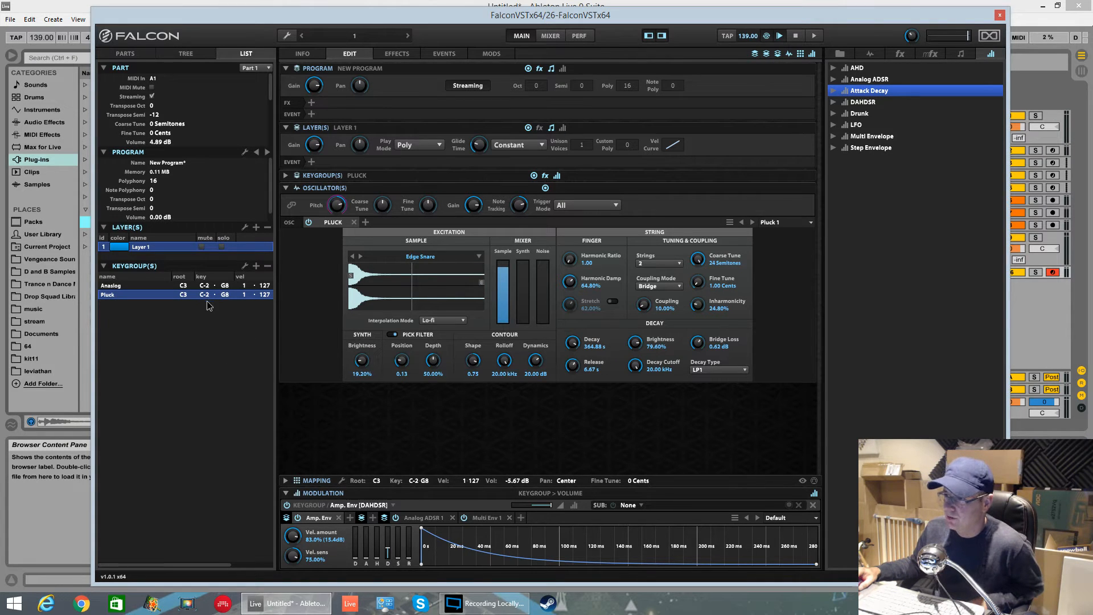
pyautogui.moveTo(306, 305)
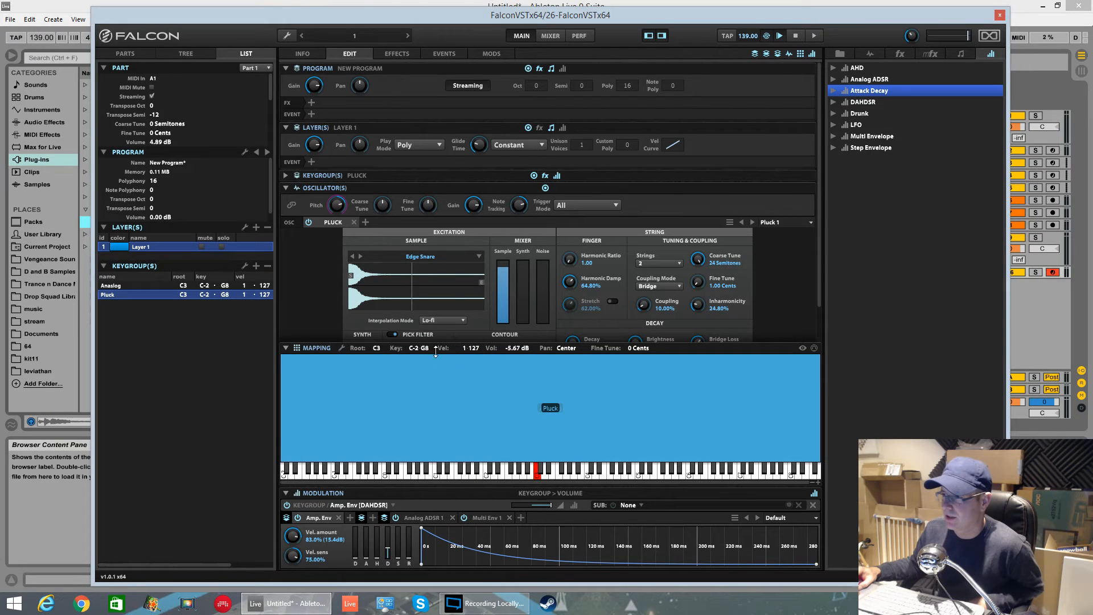
pyautogui.moveTo(285, 311)
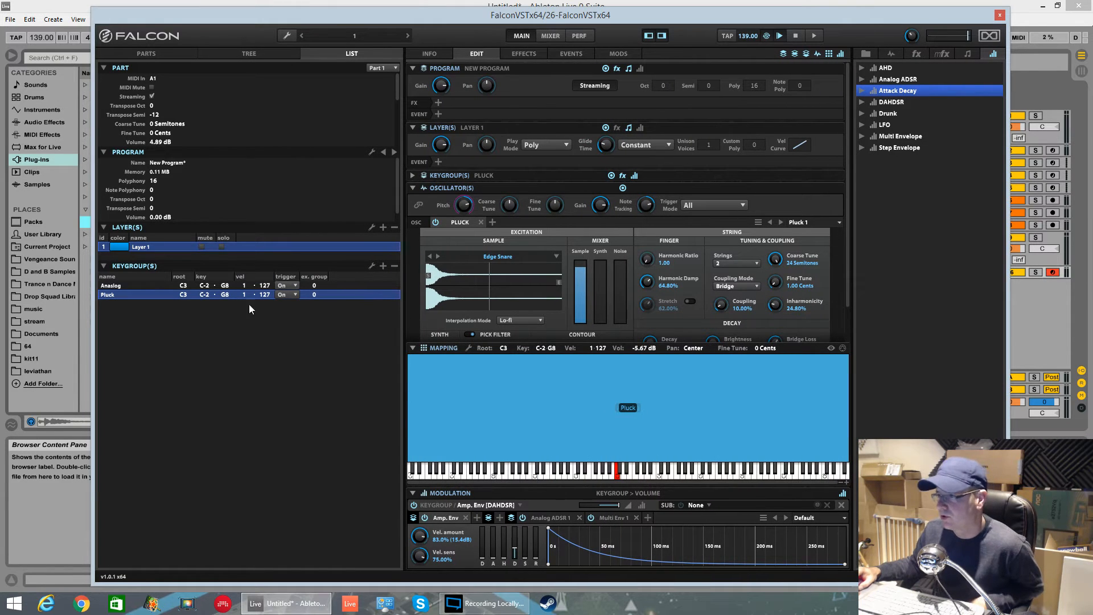
pyautogui.moveTo(318, 285)
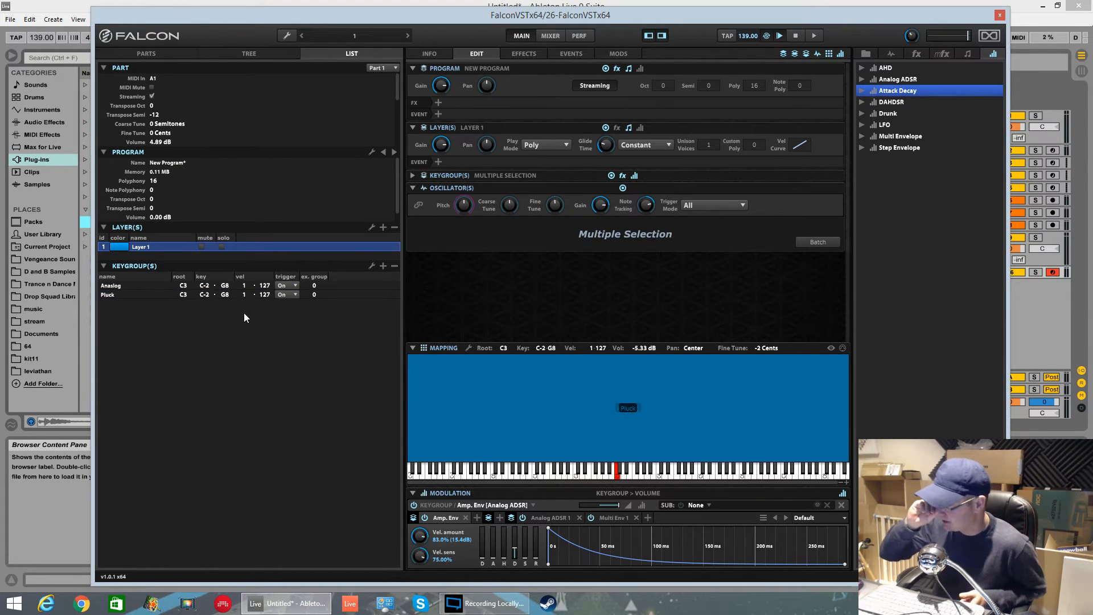
pyautogui.moveTo(220, 315)
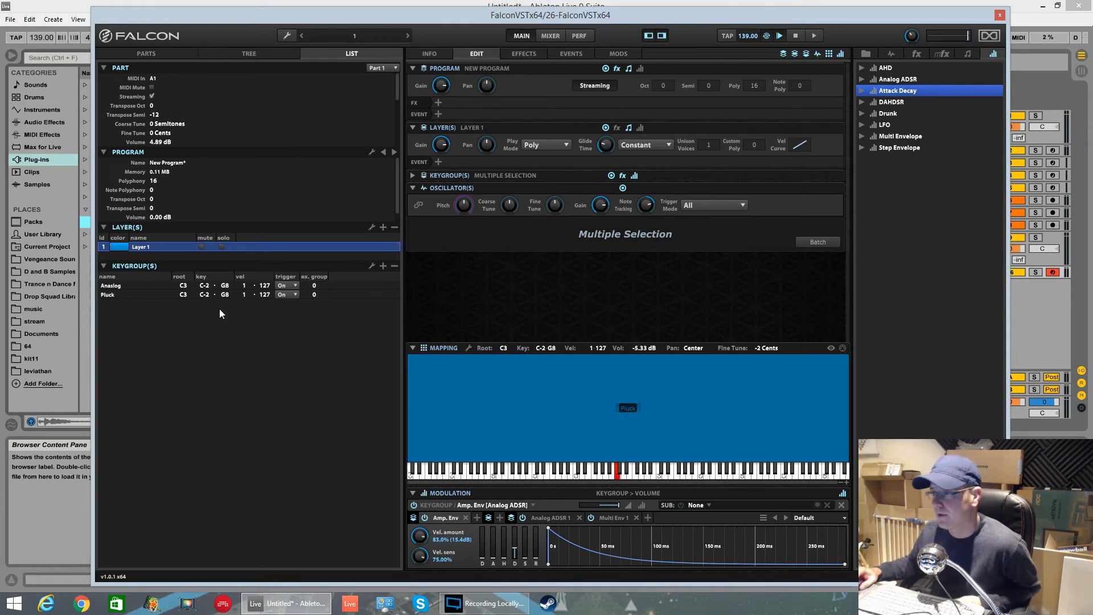
pyautogui.moveTo(240, 248)
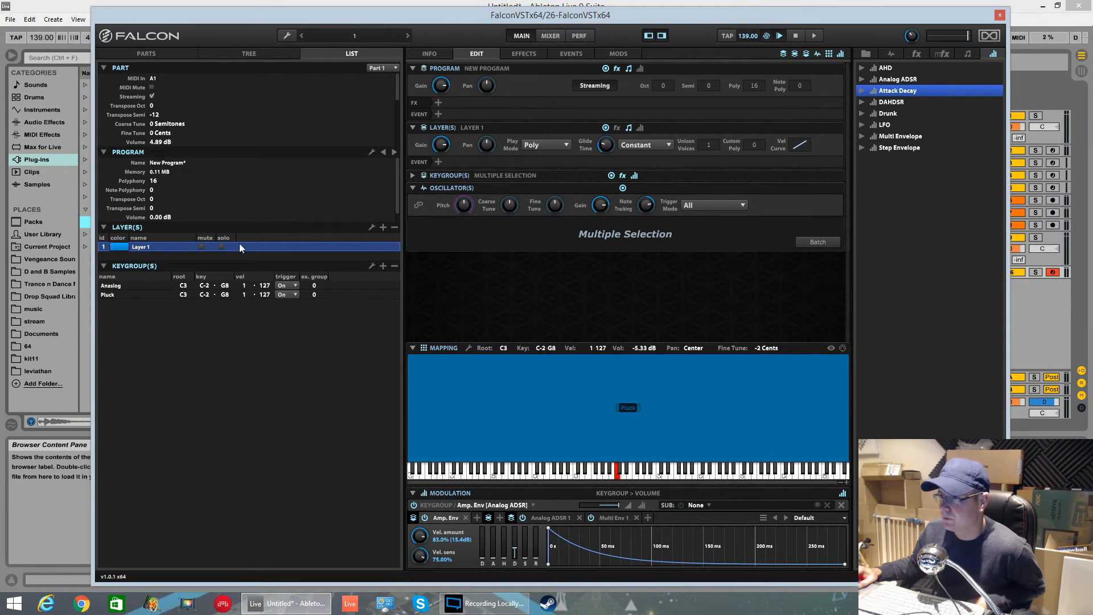
pyautogui.moveTo(139, 251)
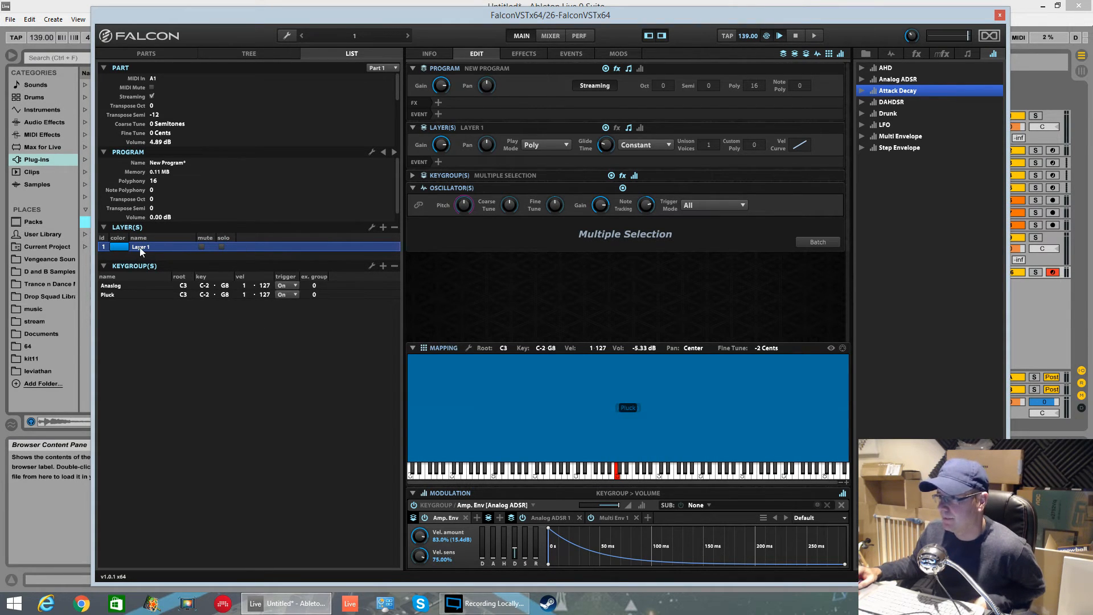
pyautogui.moveTo(188, 250)
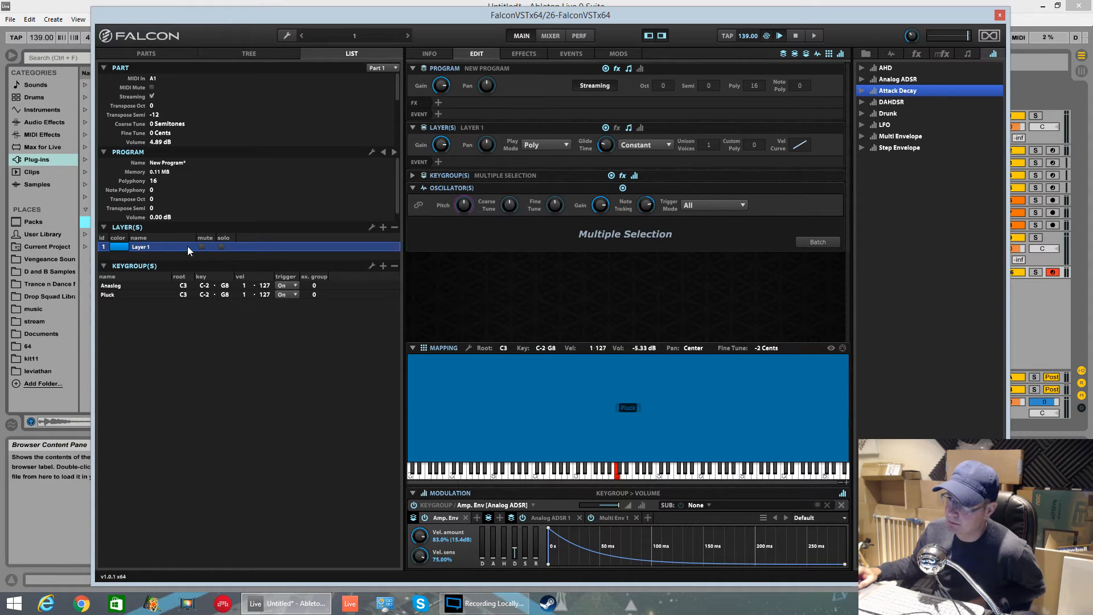
# Rename Layer 1 to Bass.
pyautogui.doubleClick(142, 247)
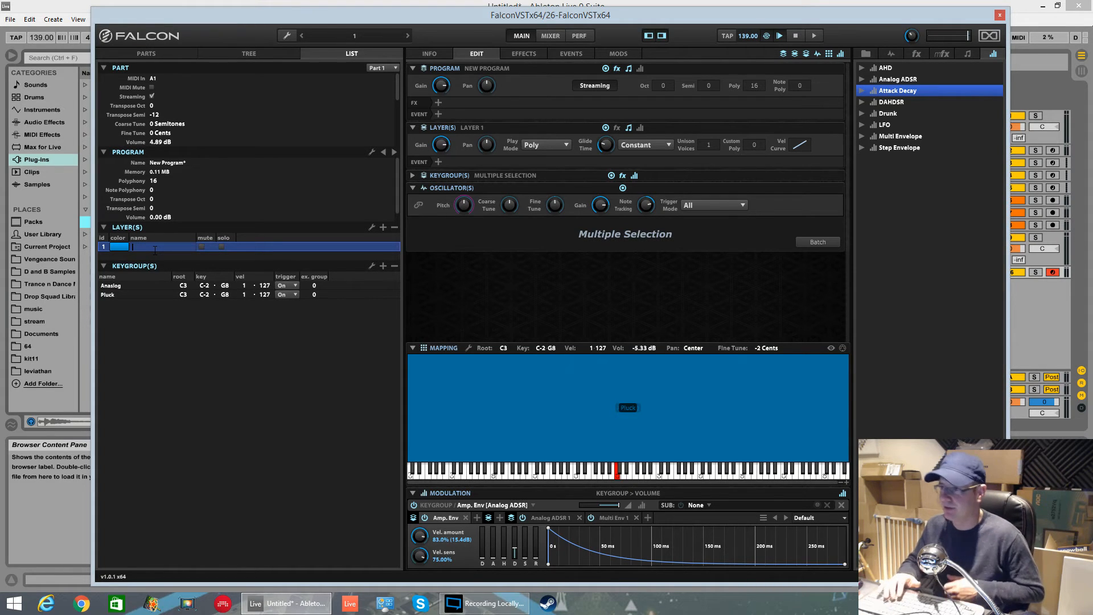
pyautogui.write('Bassx')
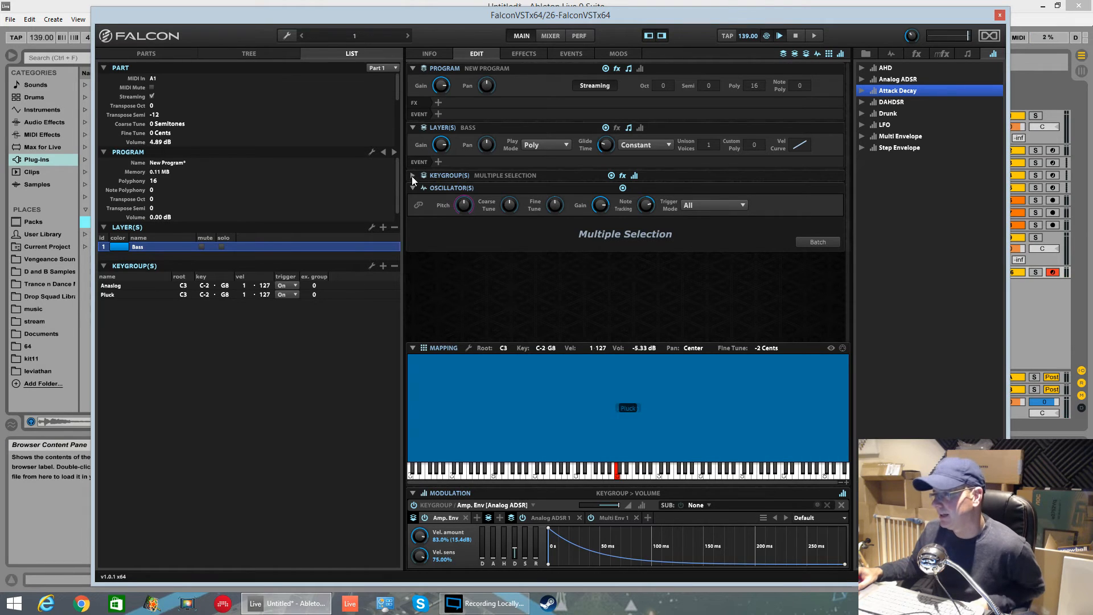
pyautogui.moveTo(395, 227)
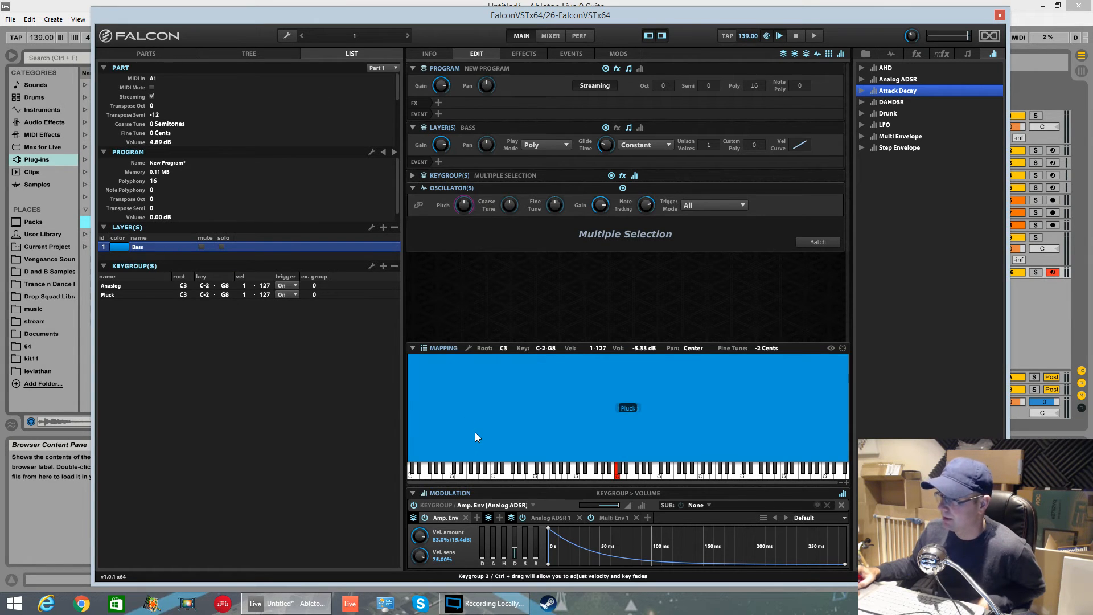
pyautogui.moveTo(411, 64)
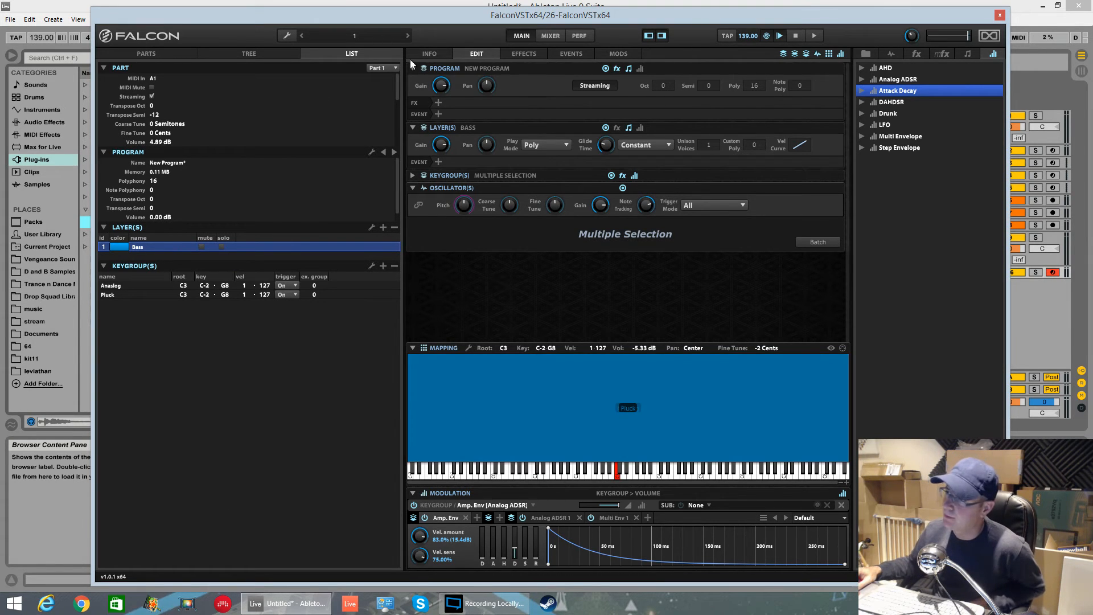
pyautogui.moveTo(452, 73)
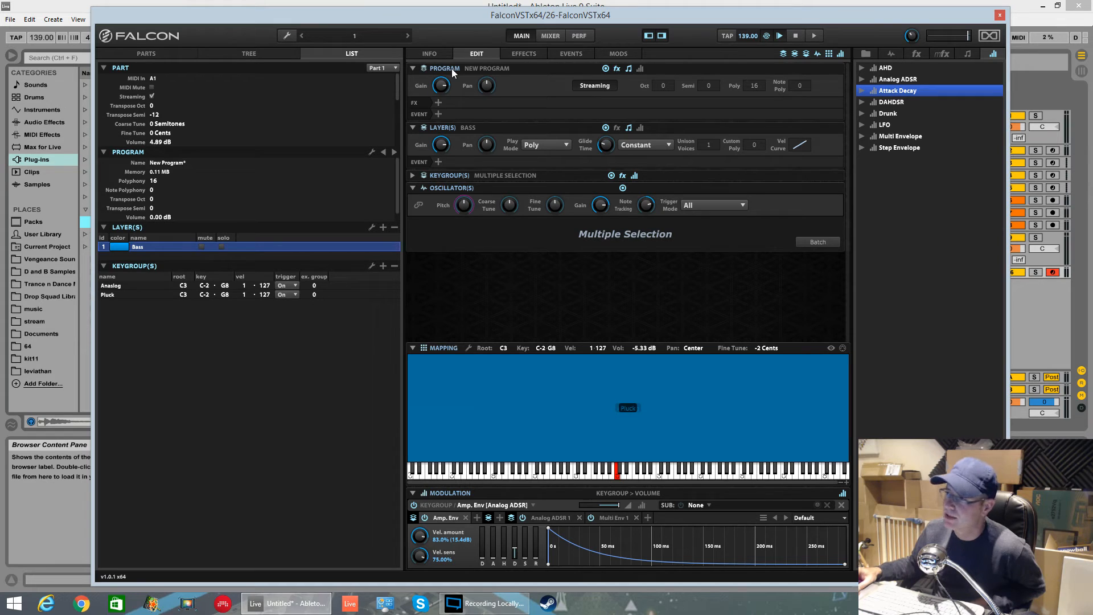
pyautogui.moveTo(168, 56)
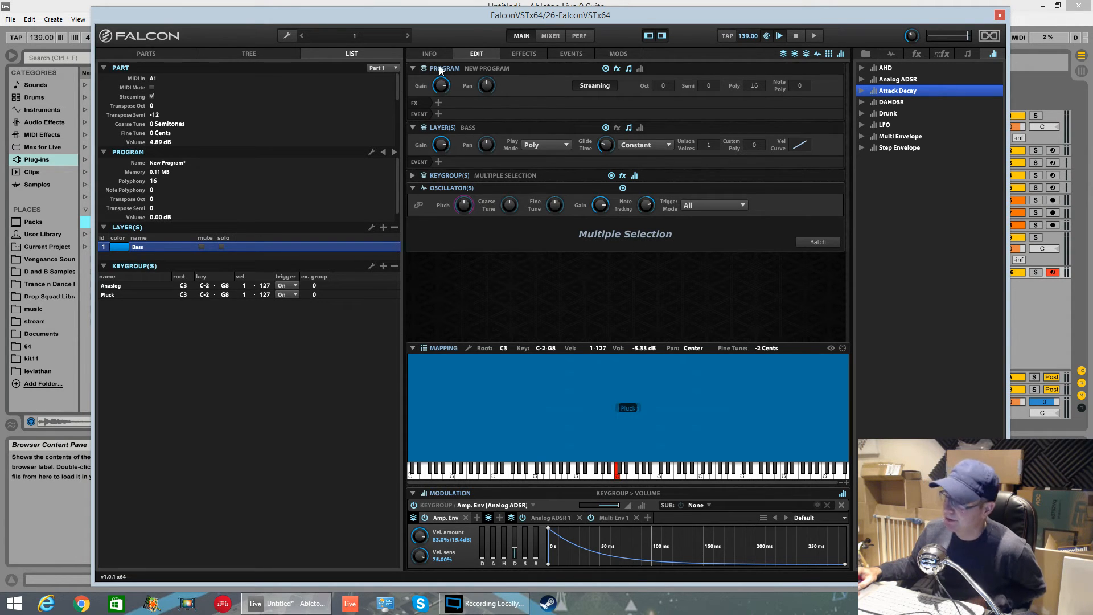
pyautogui.moveTo(484, 293)
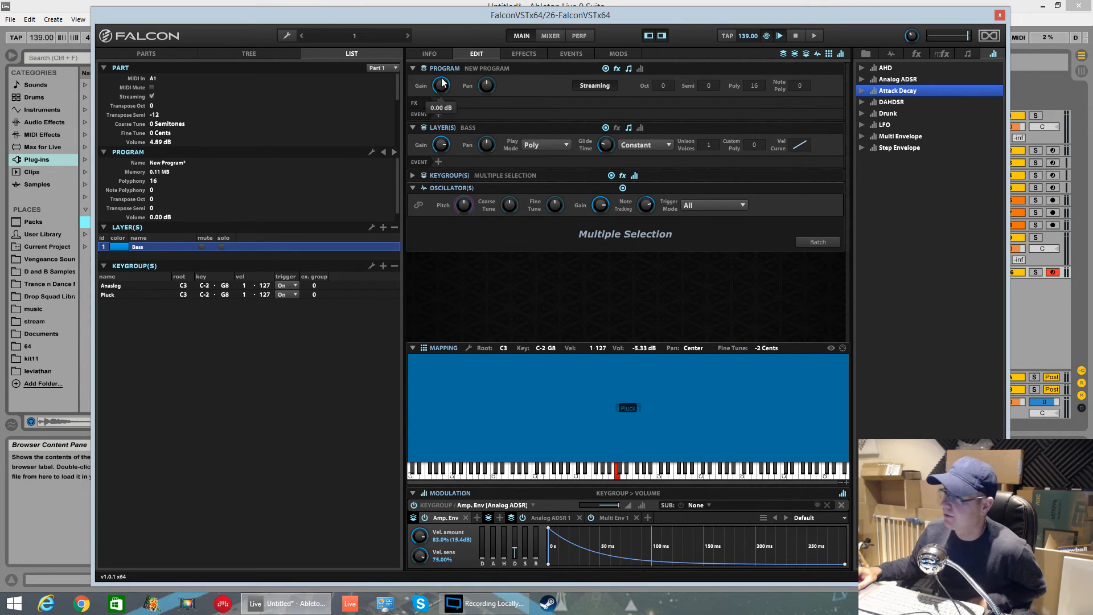
pyautogui.moveTo(464, 204)
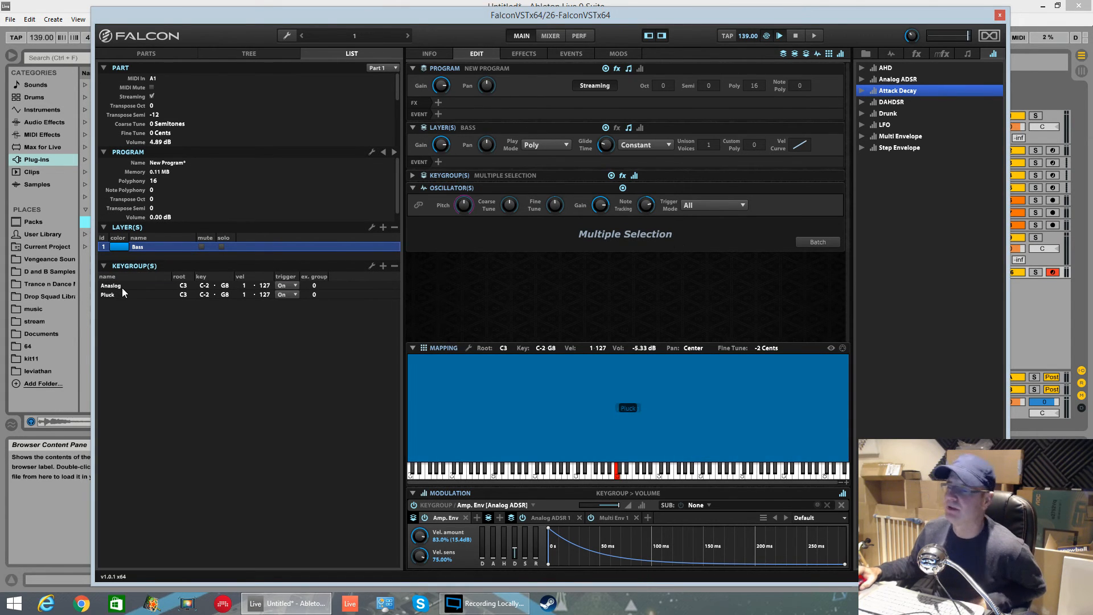
pyautogui.click(111, 284)
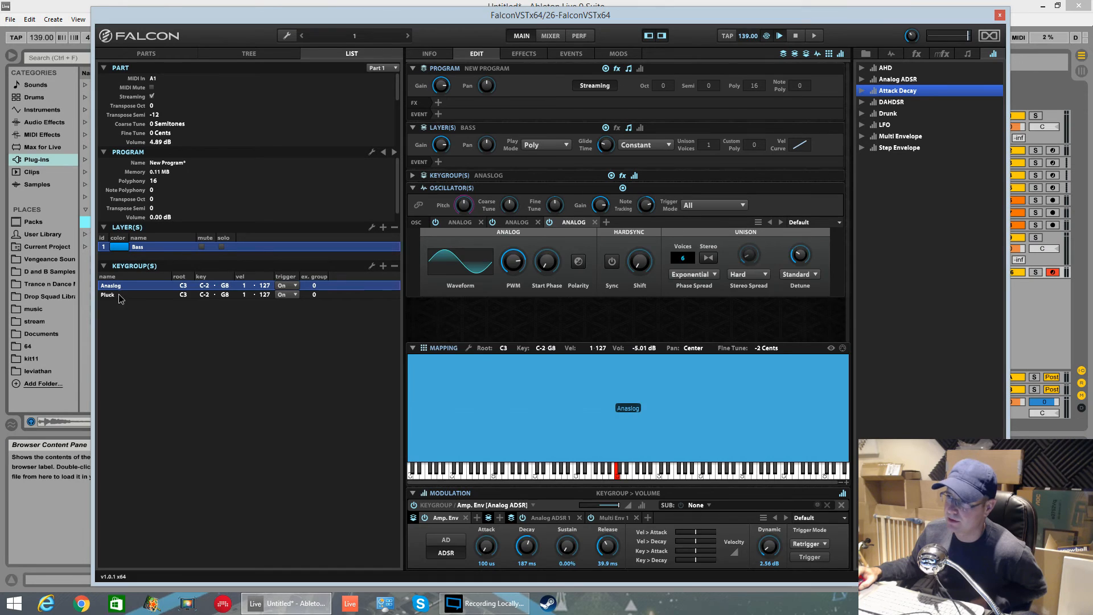
pyautogui.click(108, 293)
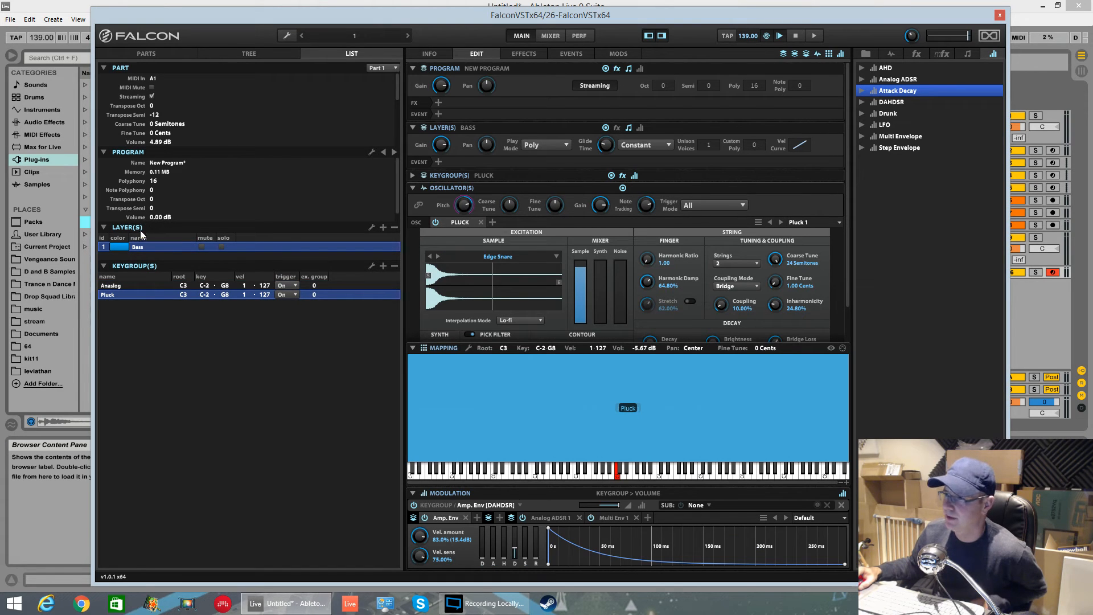
pyautogui.click(146, 54)
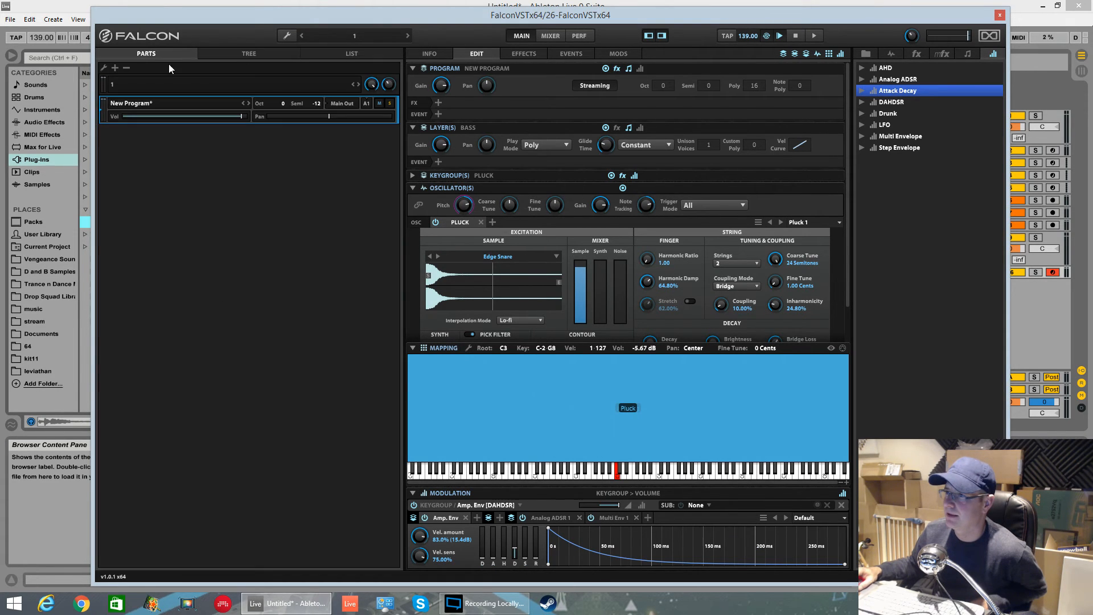
pyautogui.click(249, 54)
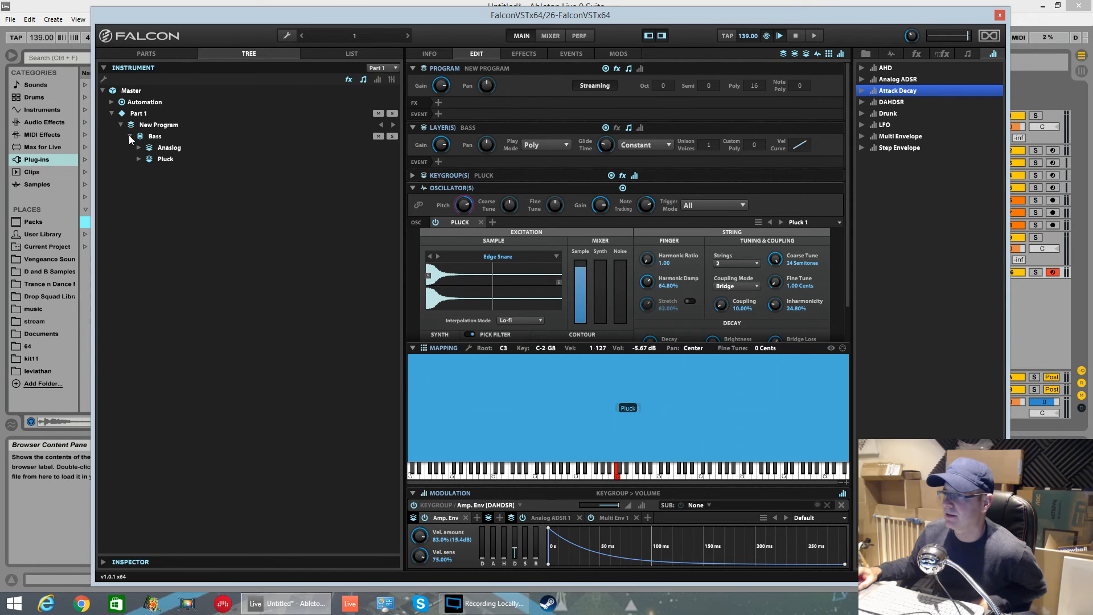
pyautogui.rightClick(155, 136)
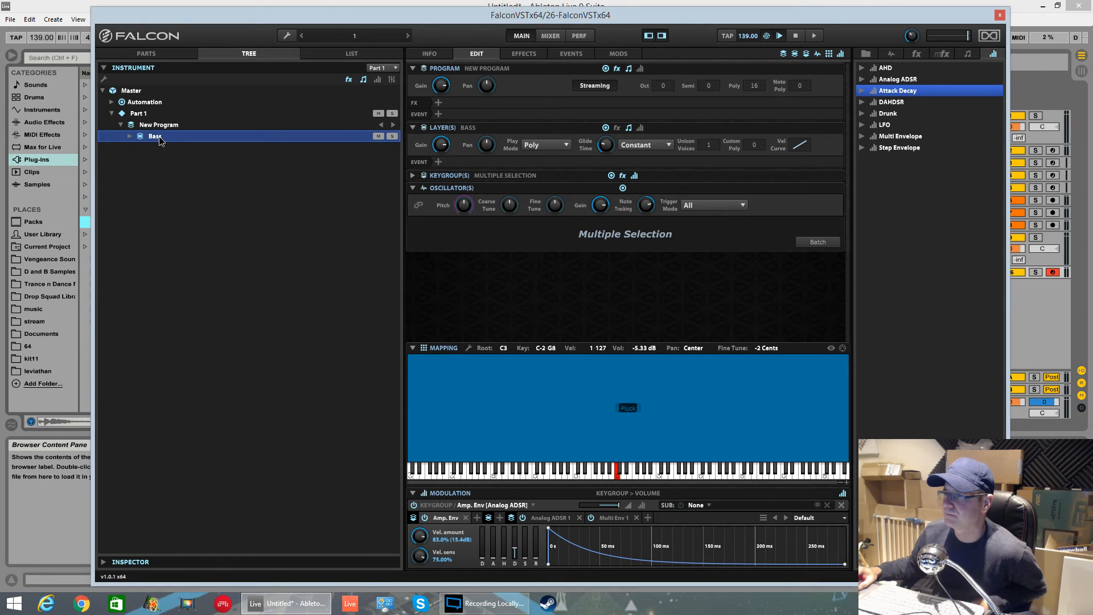
pyautogui.click(352, 54)
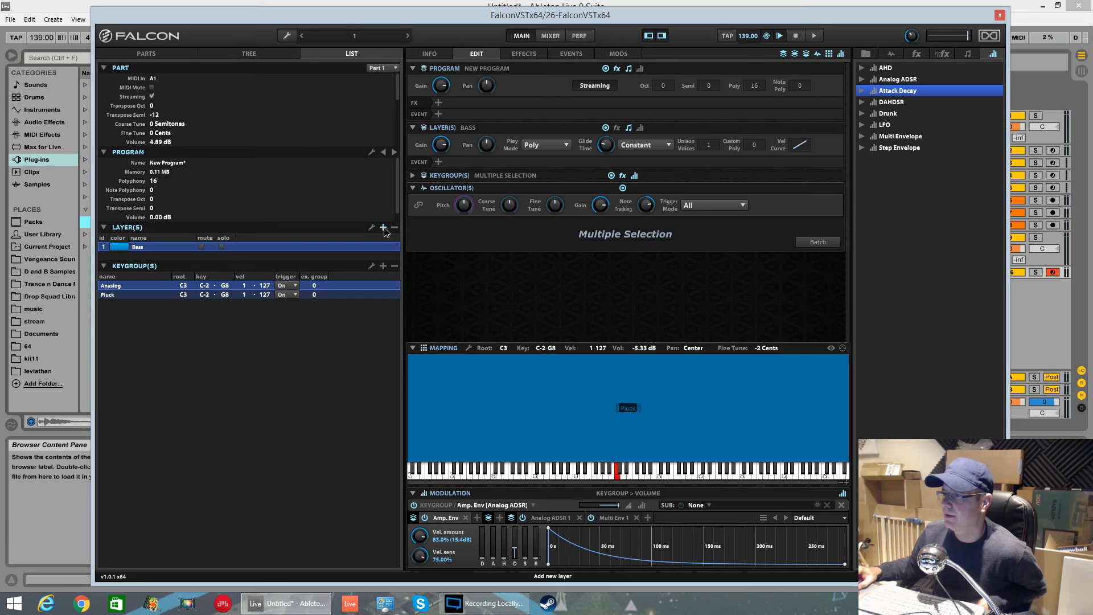
# Add an empty Layer 2 below Bass and check it in the Tree hierarchy.
pyautogui.click(383, 227)
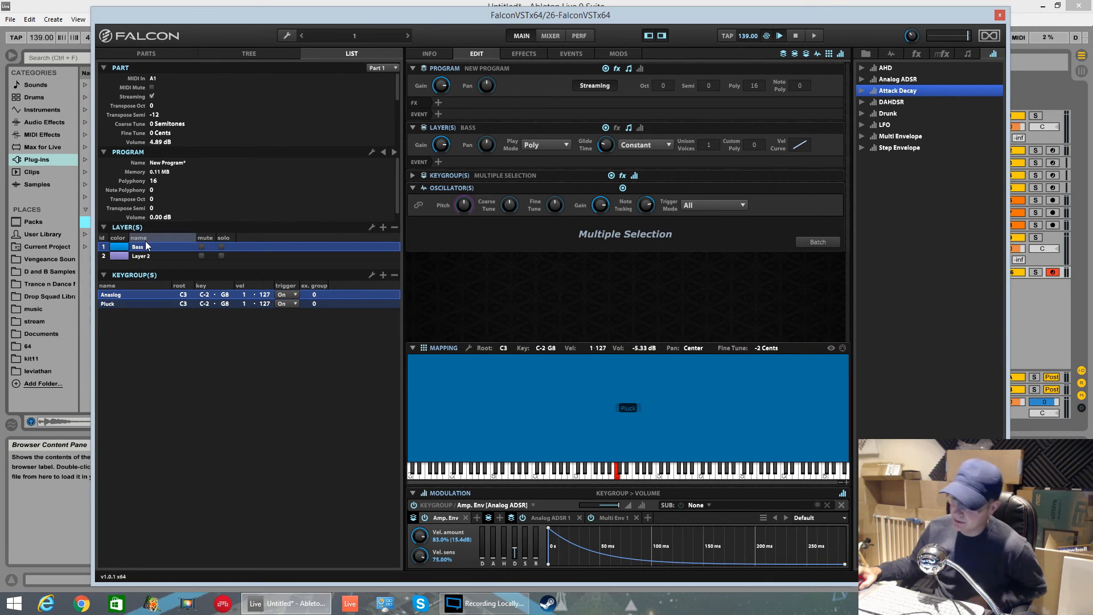
pyautogui.moveTo(139, 251)
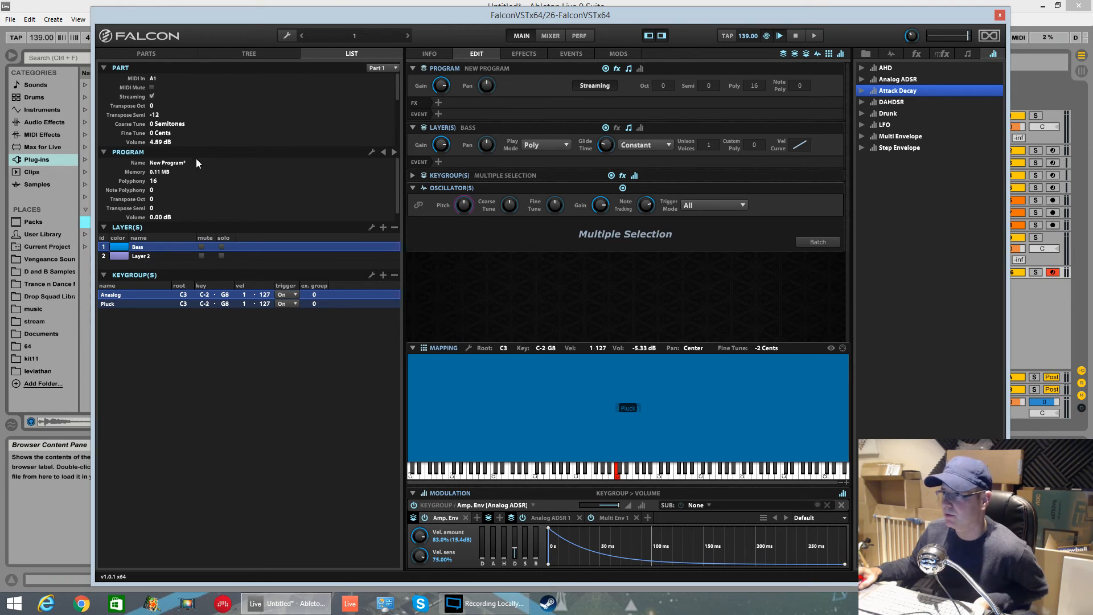
pyautogui.click(249, 53)
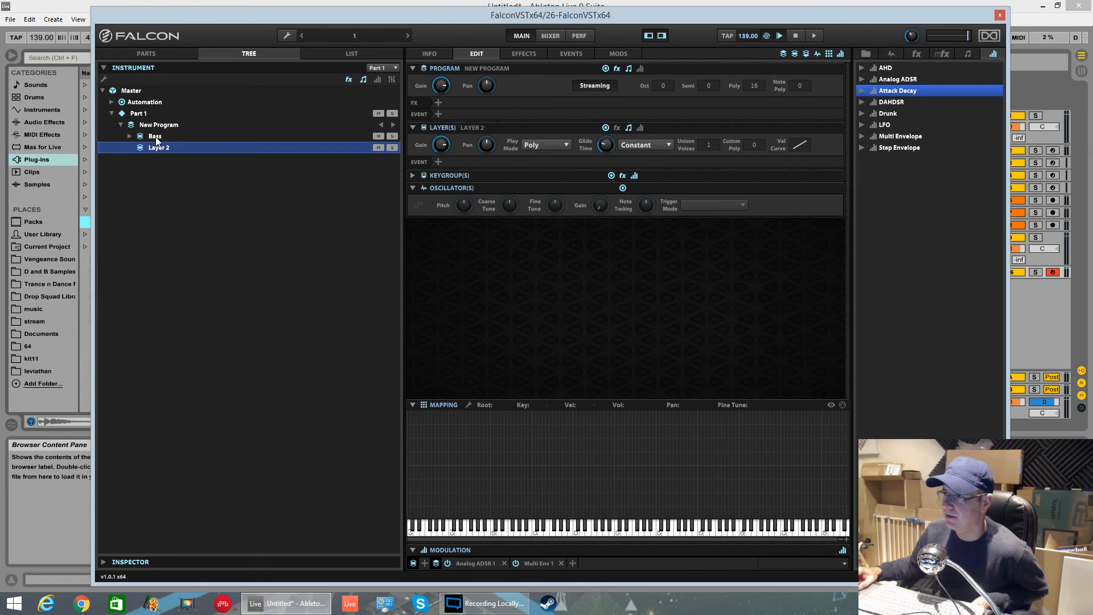
pyautogui.click(154, 136)
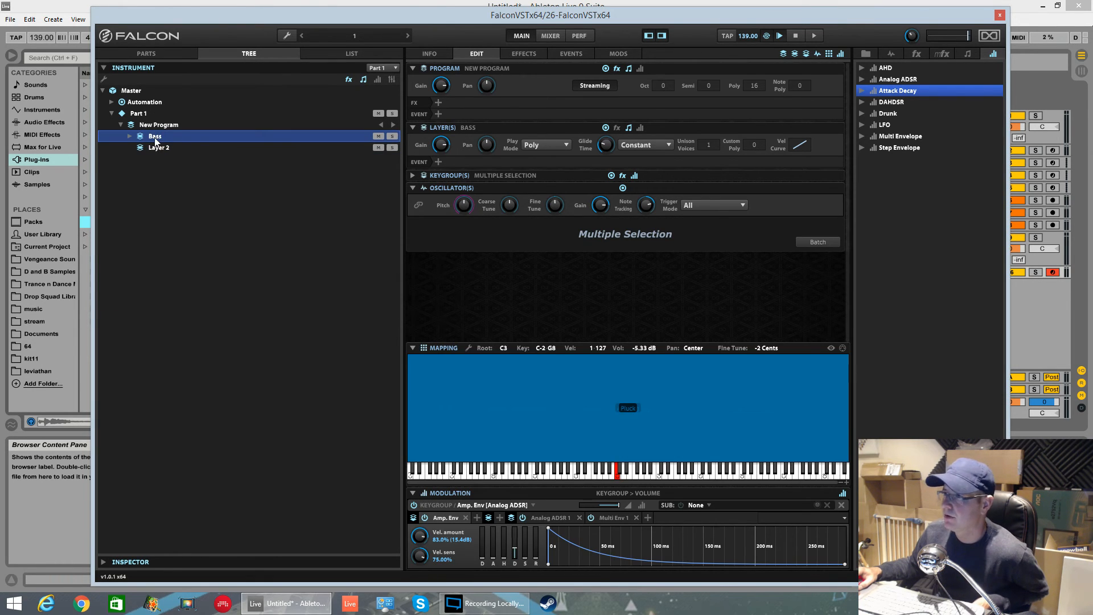
pyautogui.click(128, 136)
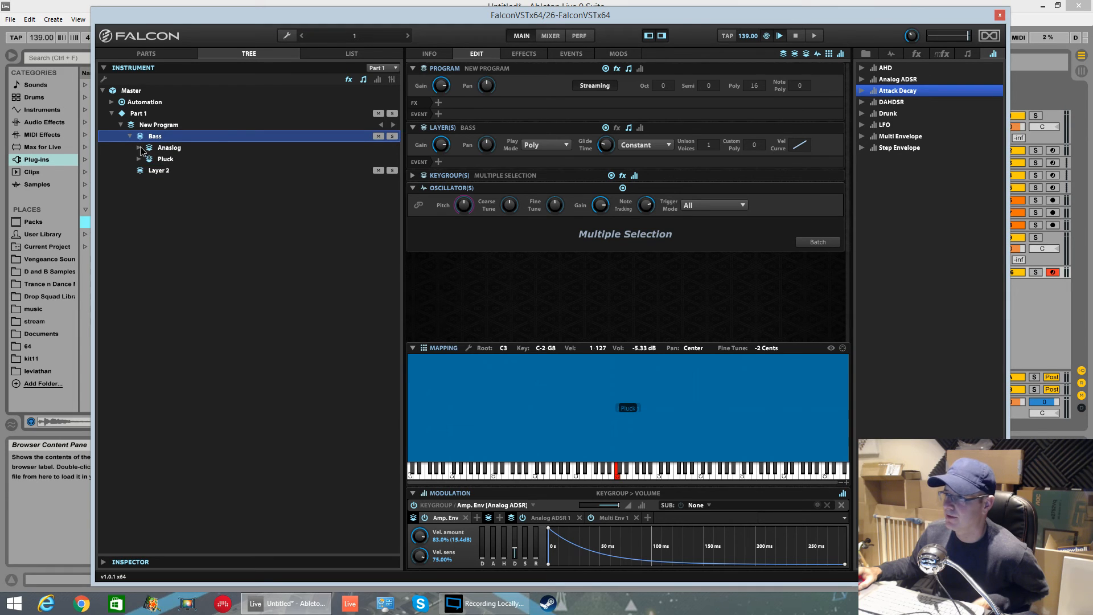
pyautogui.click(129, 135)
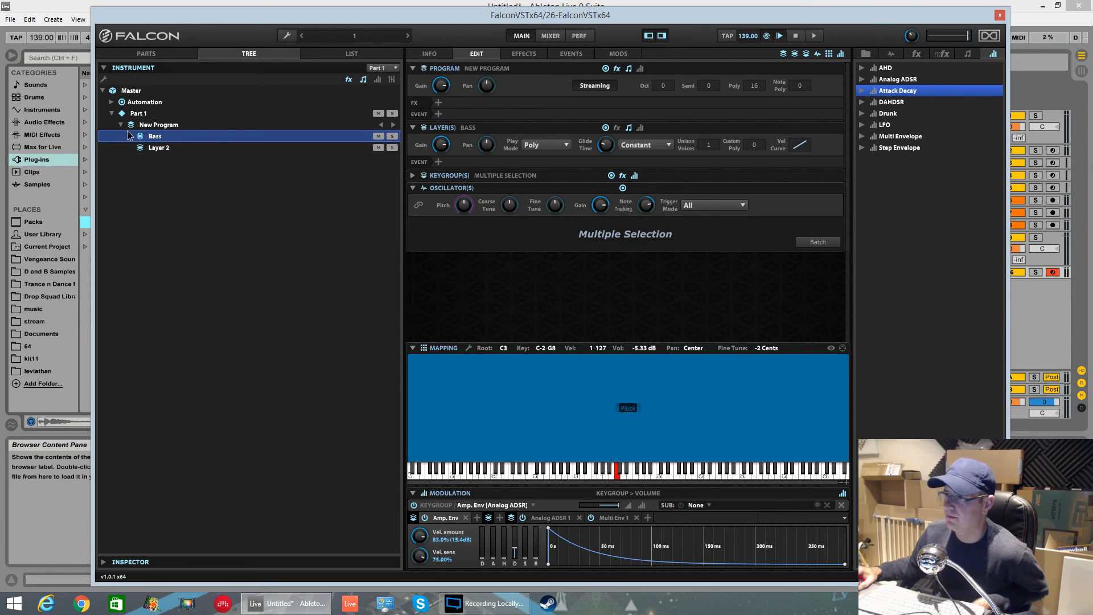
pyautogui.click(352, 53)
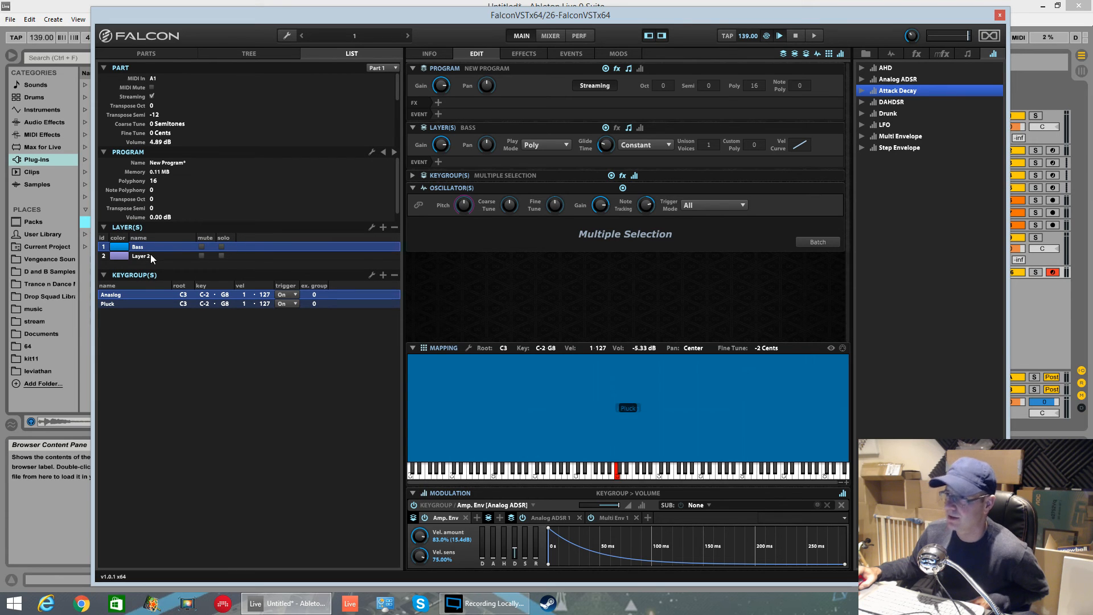
# Inspect empty Layer 2 and the Bass keygroups, then set Program Polyphony to 21.
pyautogui.click(140, 257)
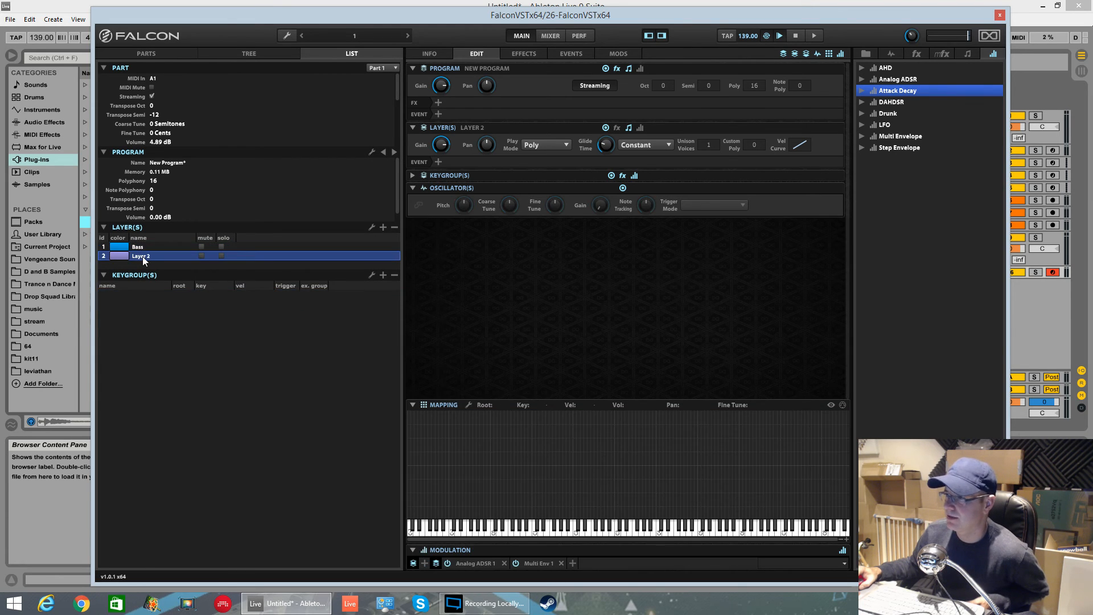
pyautogui.click(138, 246)
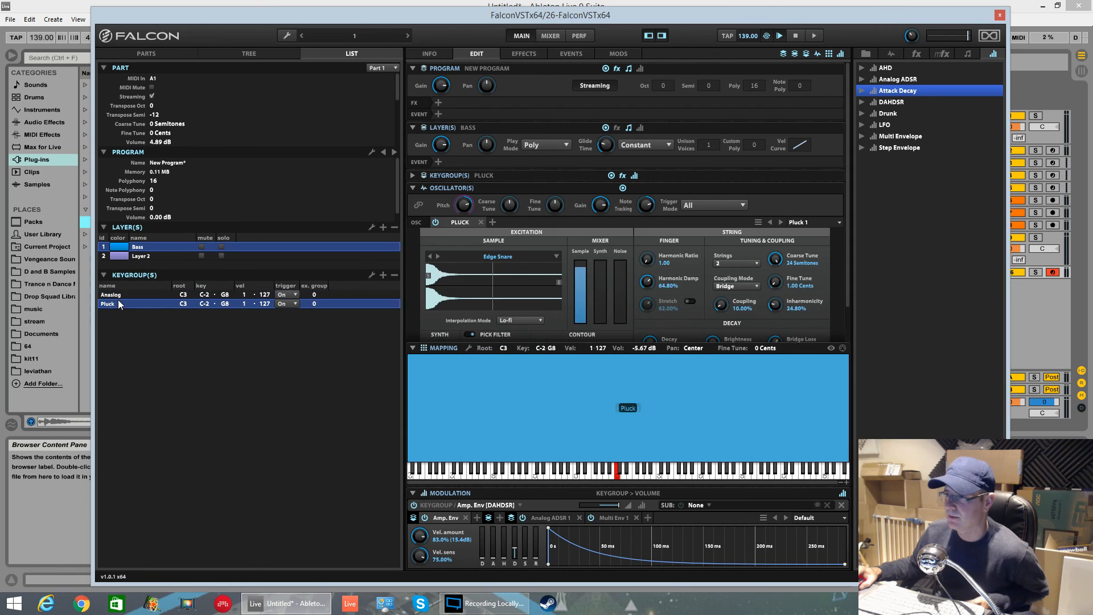
pyautogui.click(112, 294)
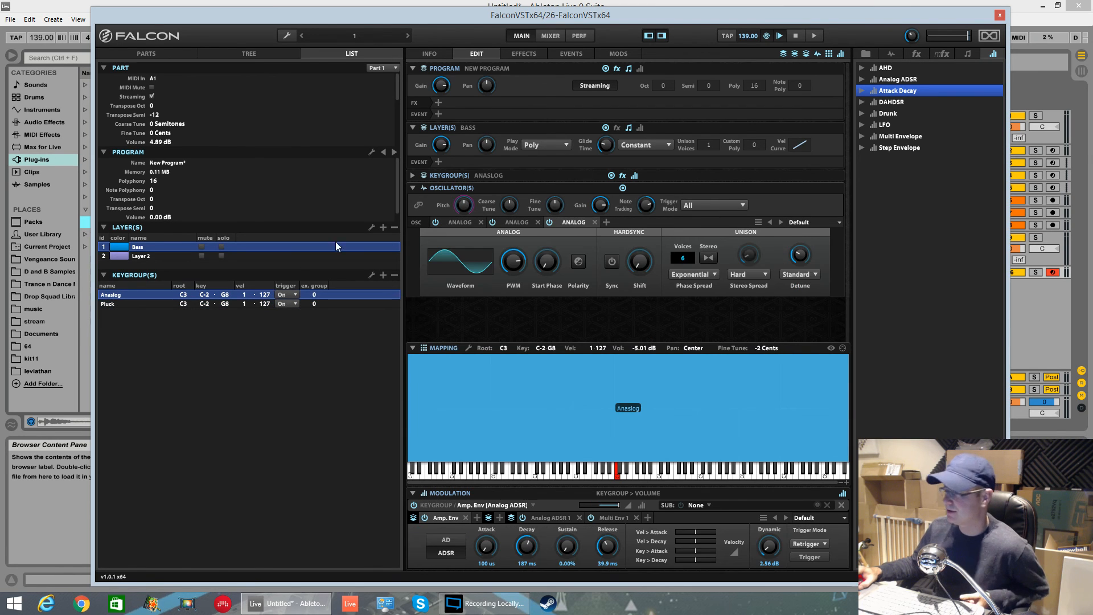
pyautogui.doubleClick(137, 247)
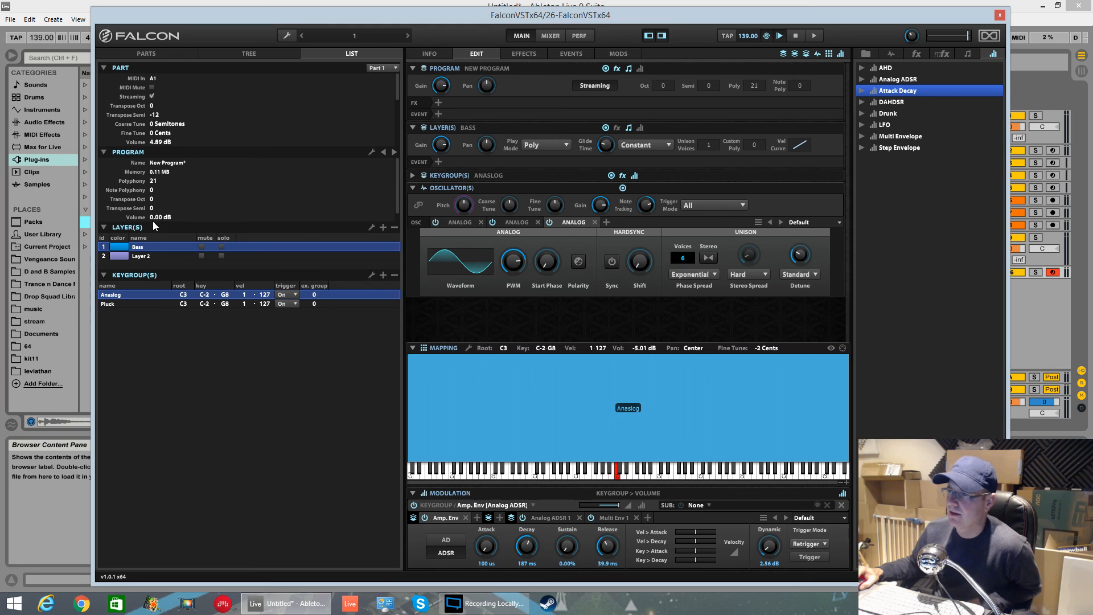
pyautogui.moveTo(273, 240)
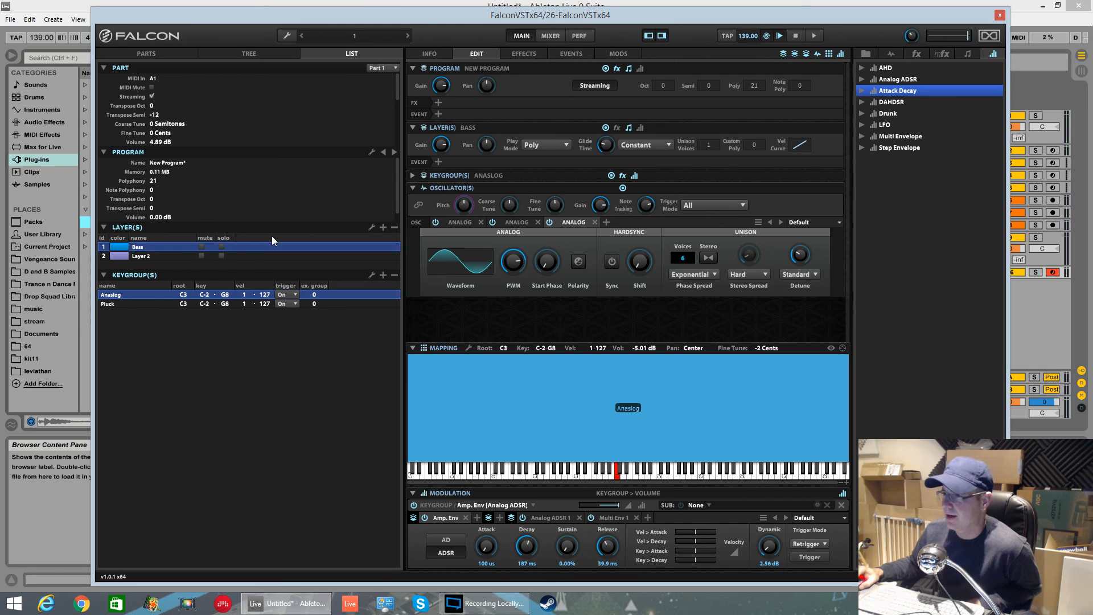
pyautogui.moveTo(157, 187)
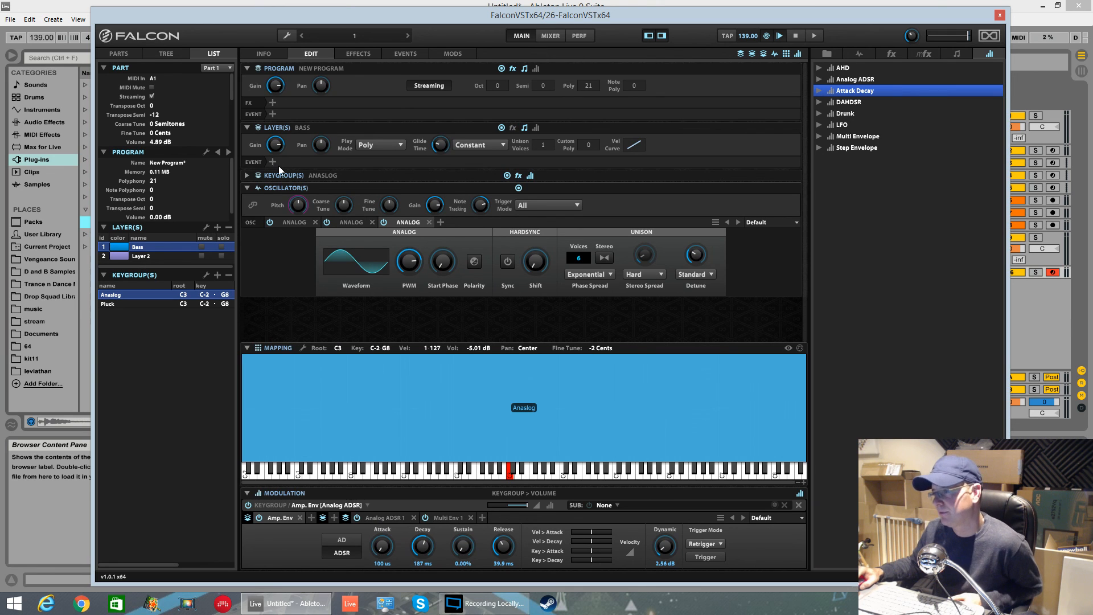
pyautogui.click(141, 255)
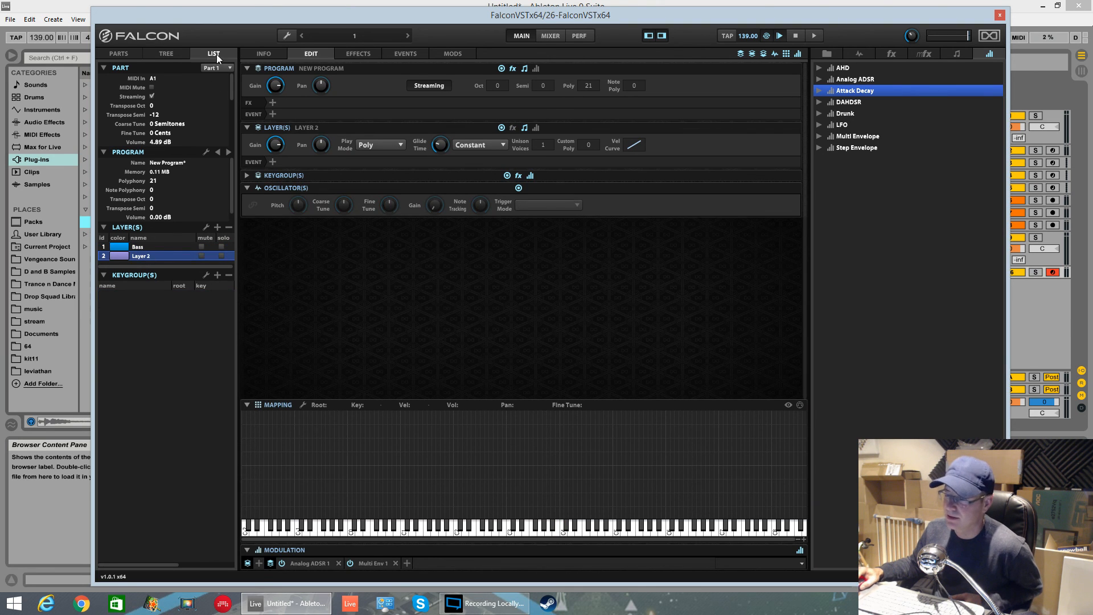